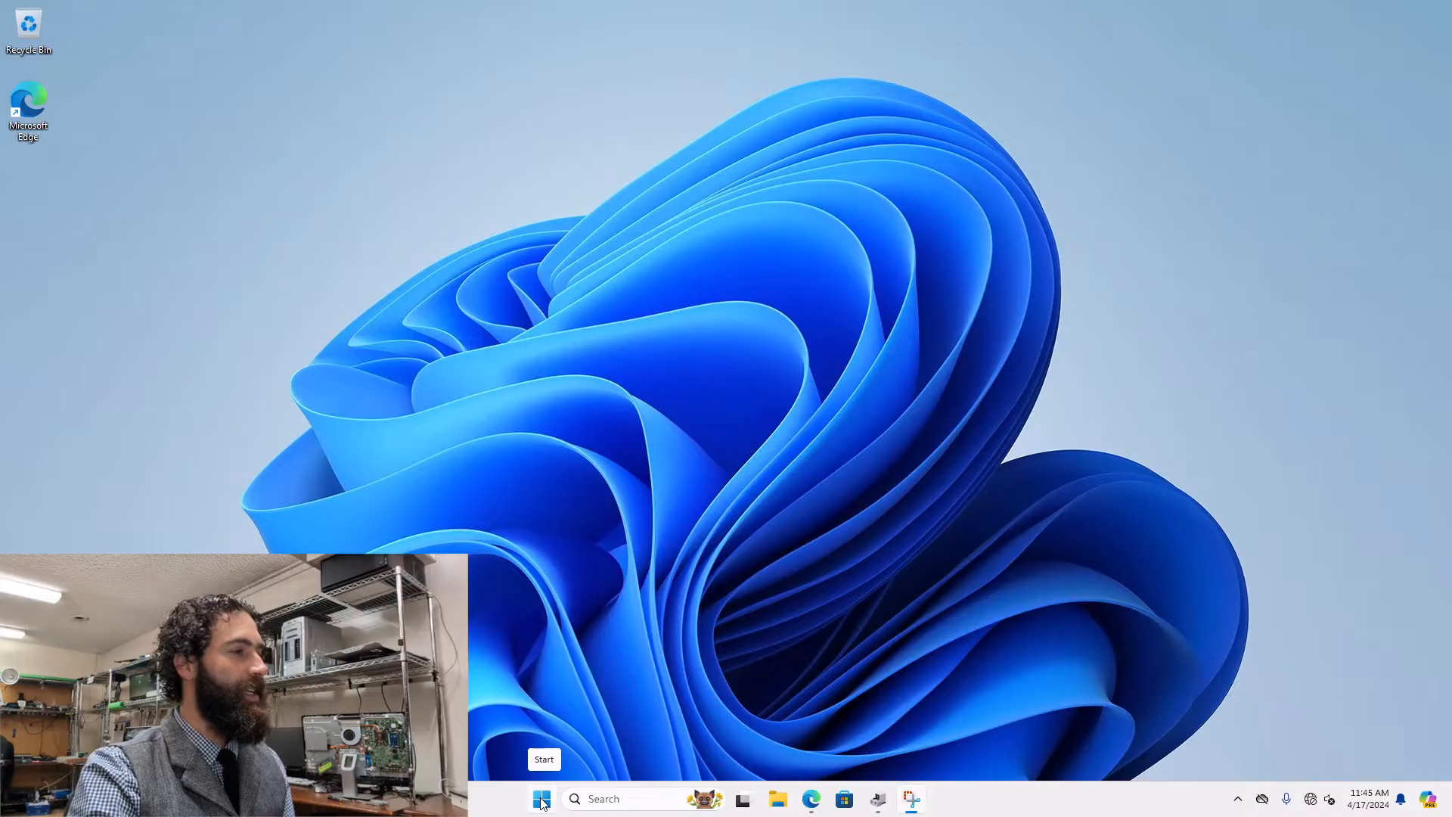
Bring up the Start button's Quick Link menu of system tools
right_click(542, 798)
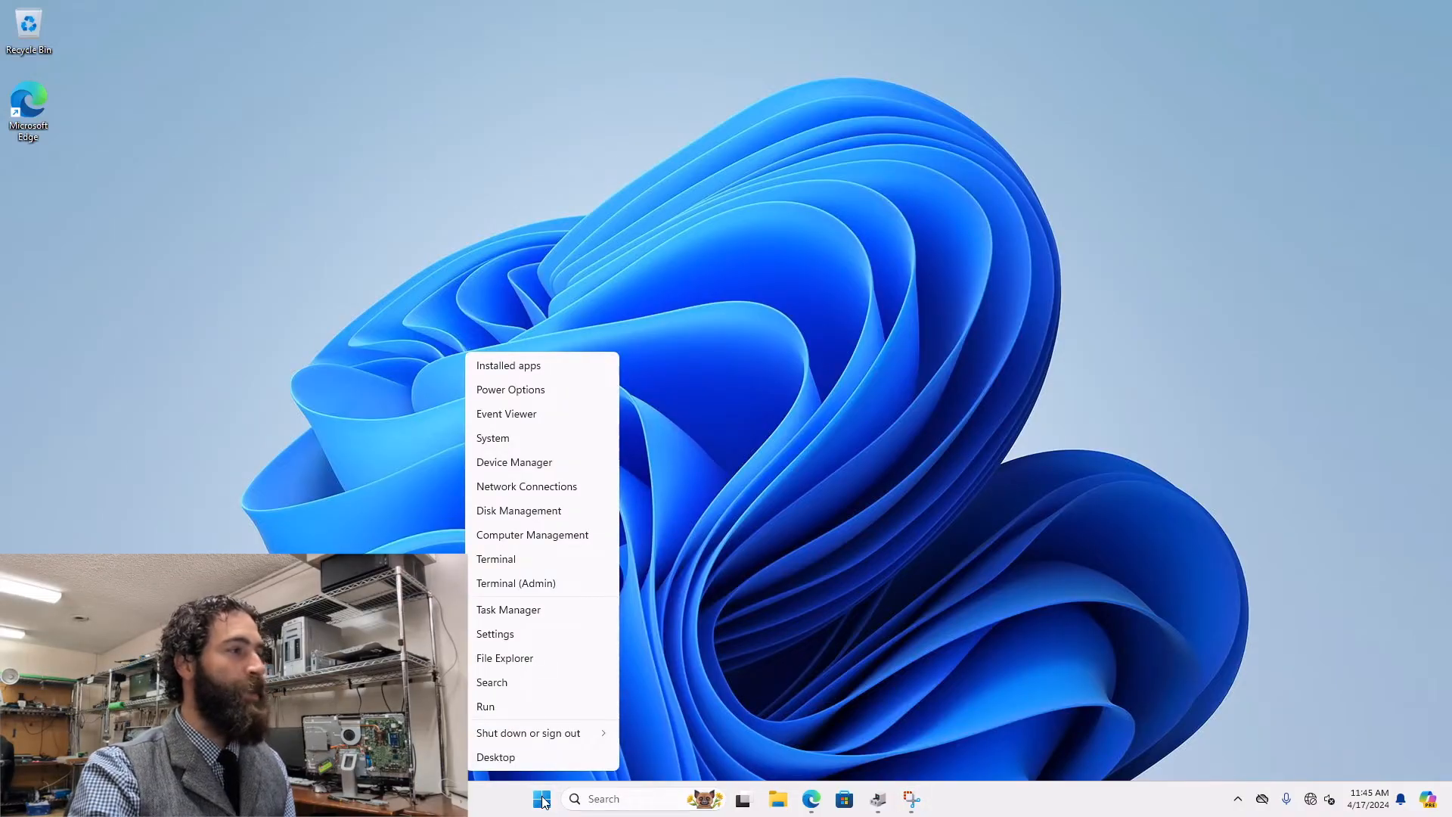
mouse_move(540, 465)
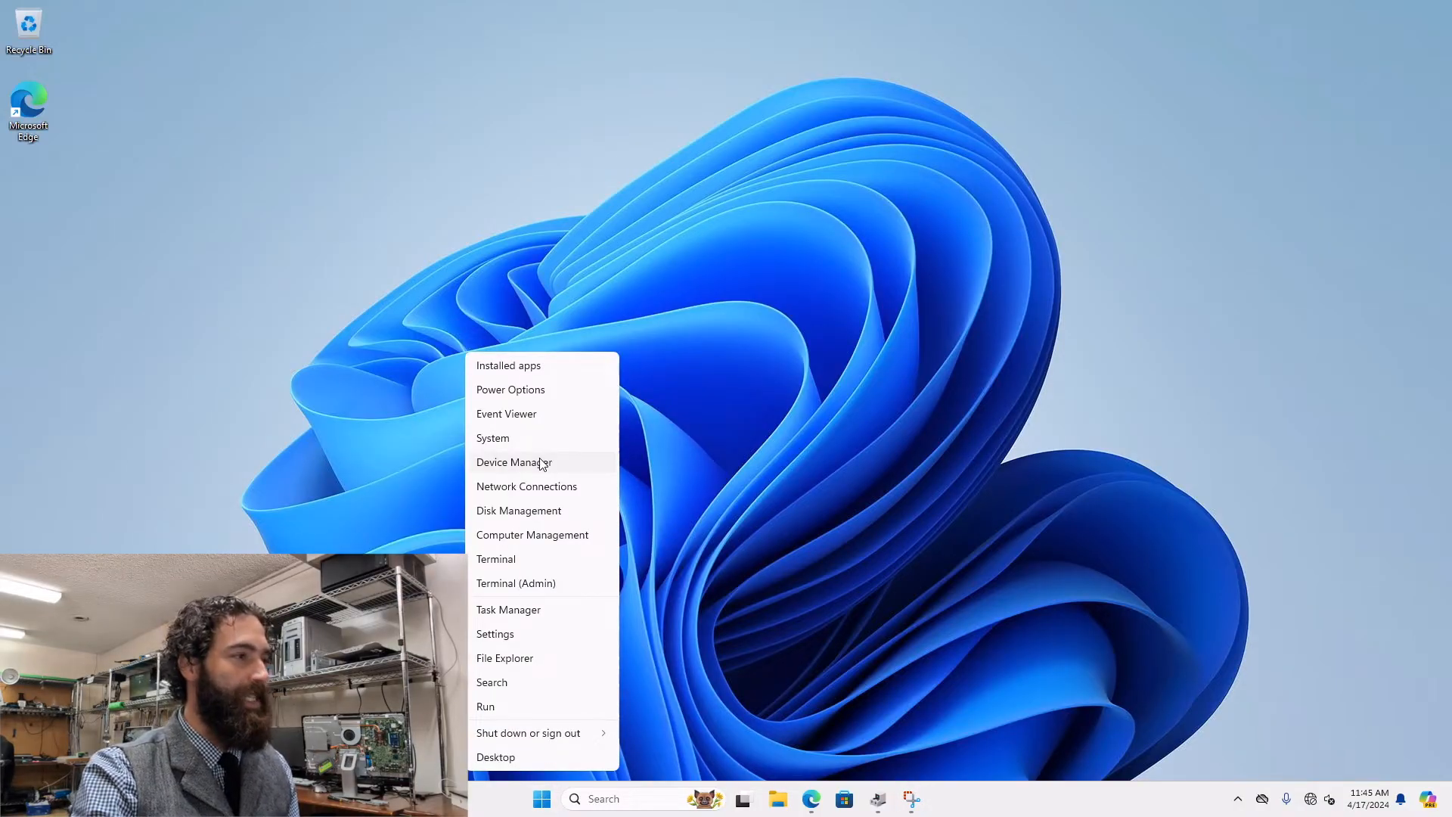
Launch Device Manager from the Quick Link menu
click(515, 463)
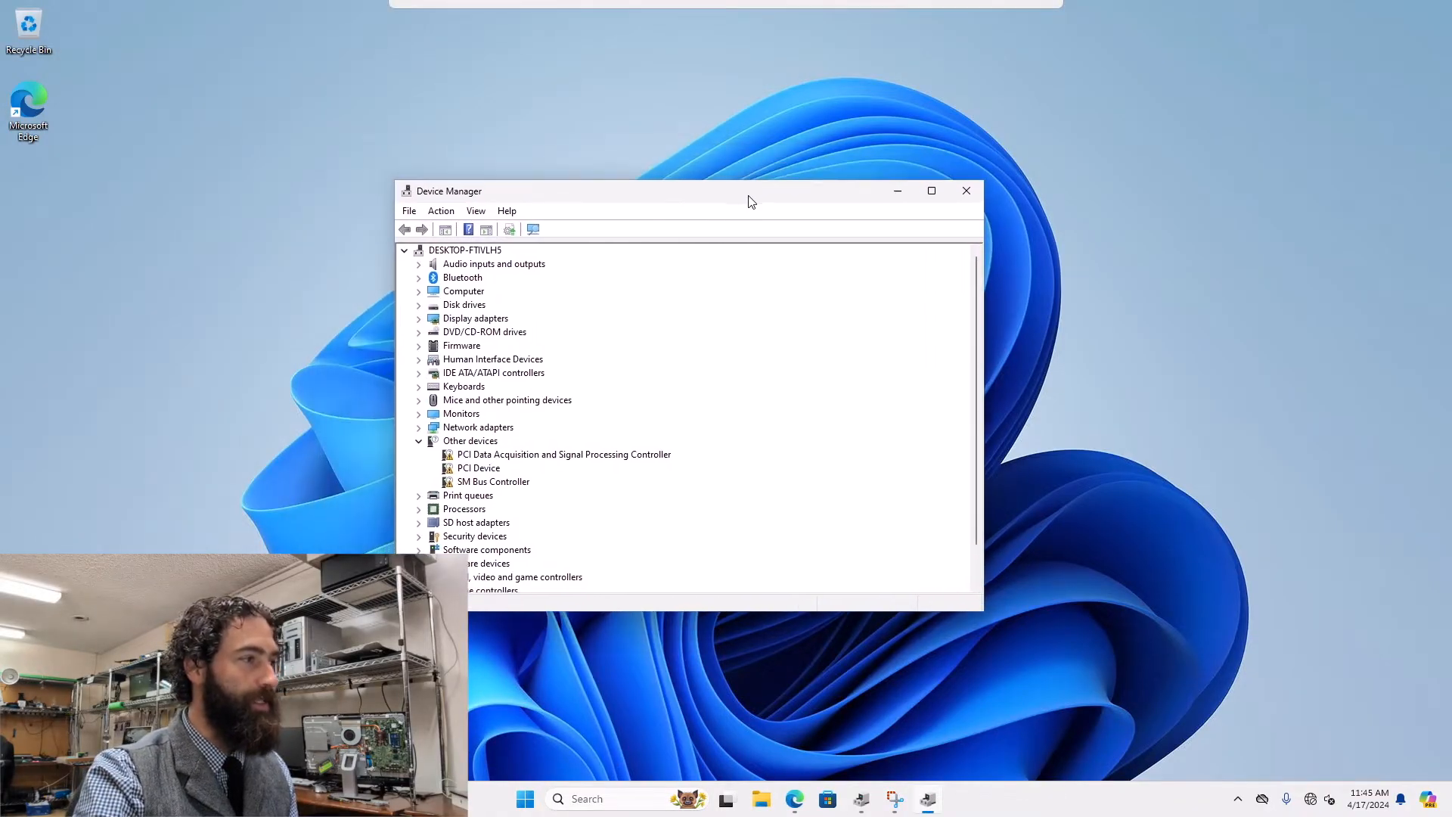
mouse_move(587, 432)
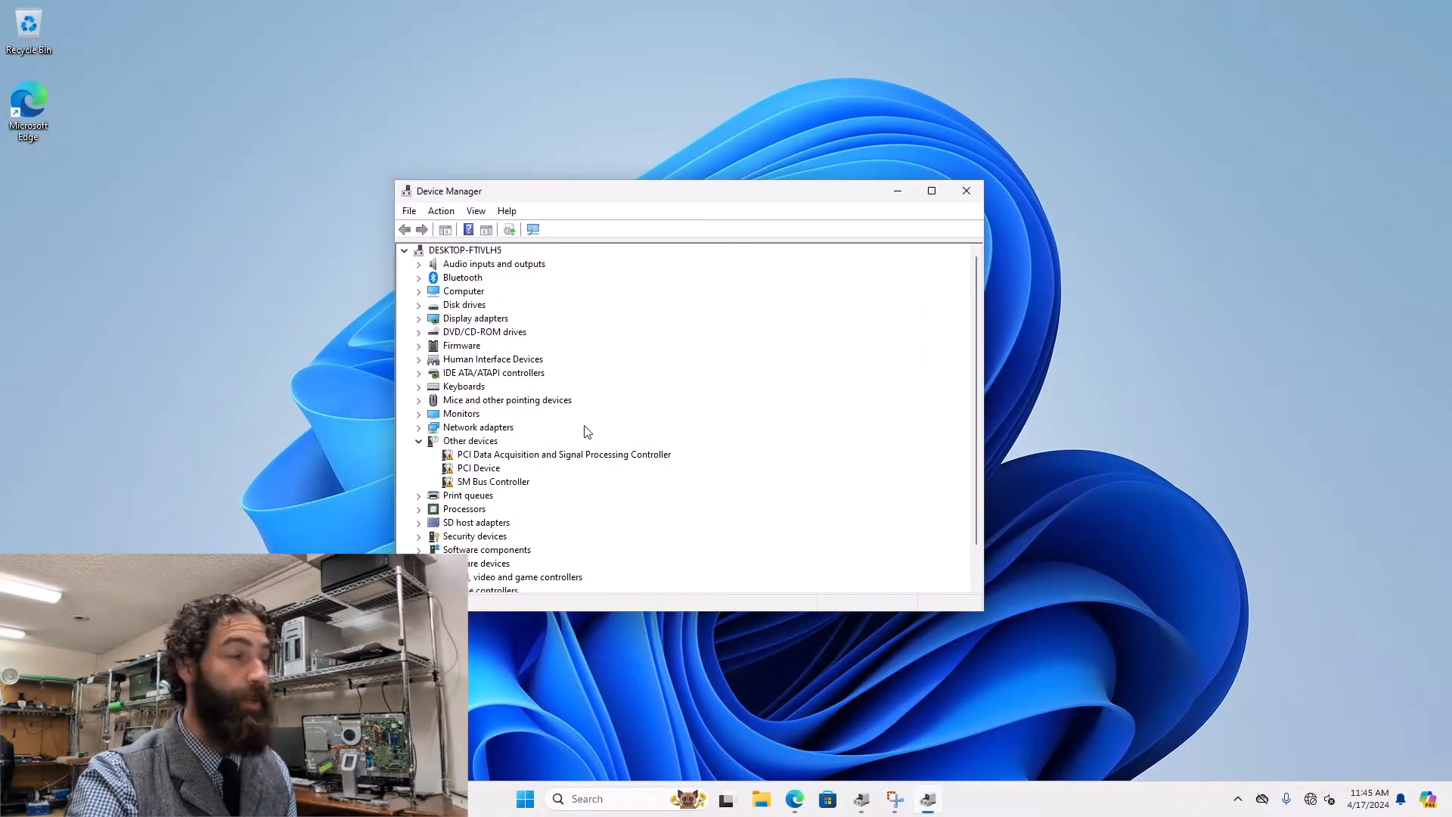
mouse_move(535, 487)
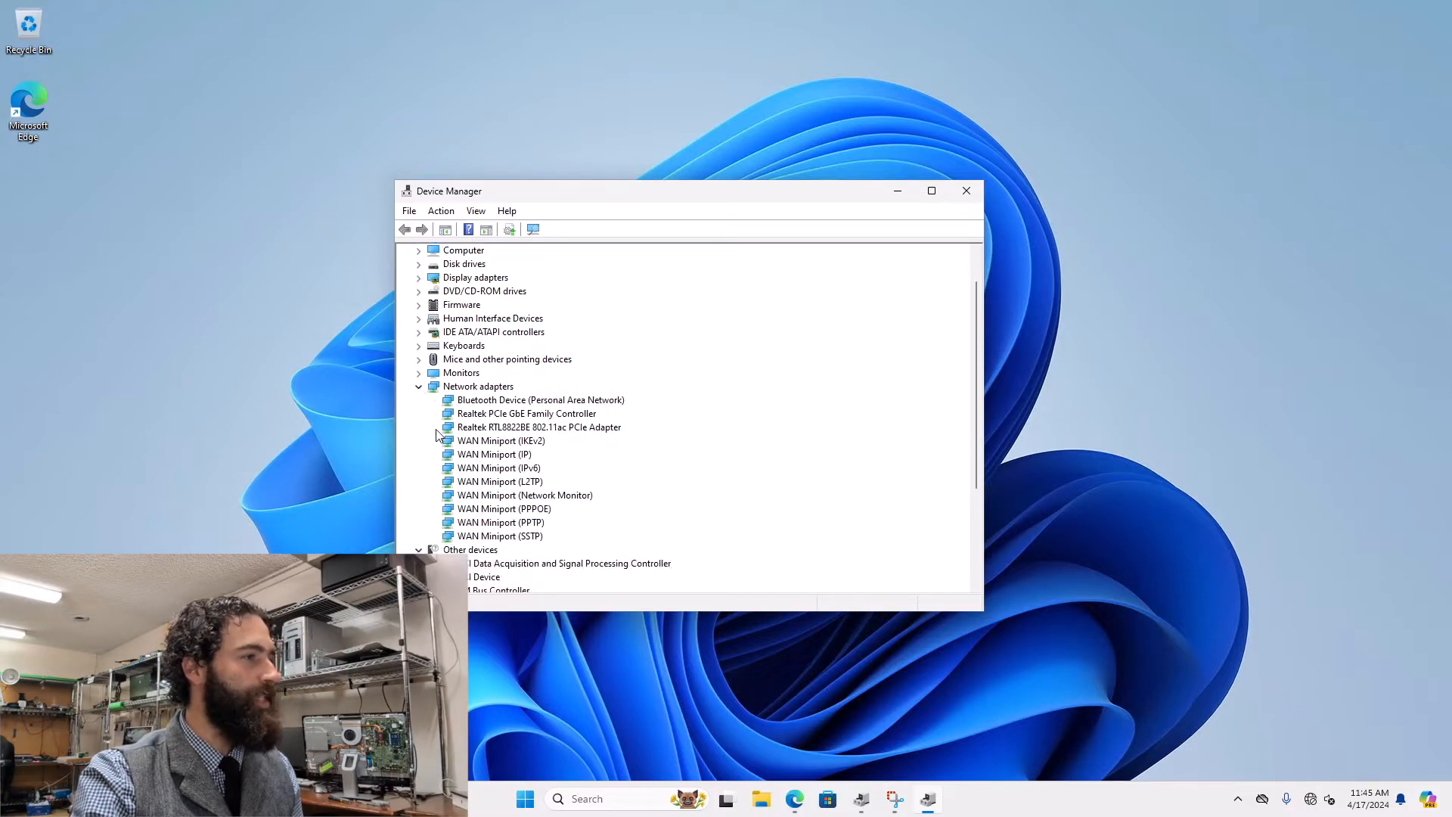
Uninstall the Realtek RTL8822BE 802.11ac PCIe Adapter and confirm its removal
click(539, 426)
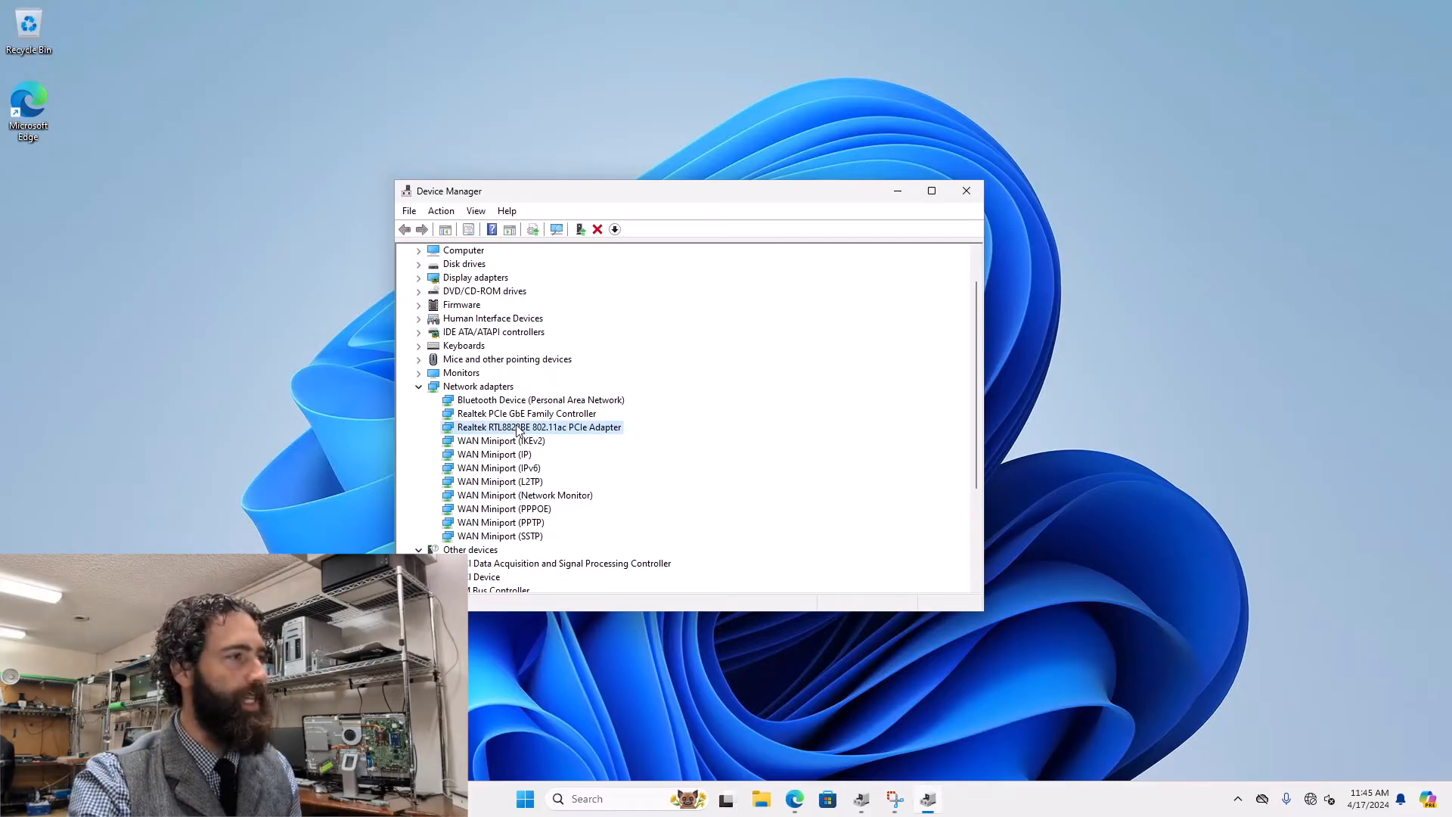
mouse_move(551, 437)
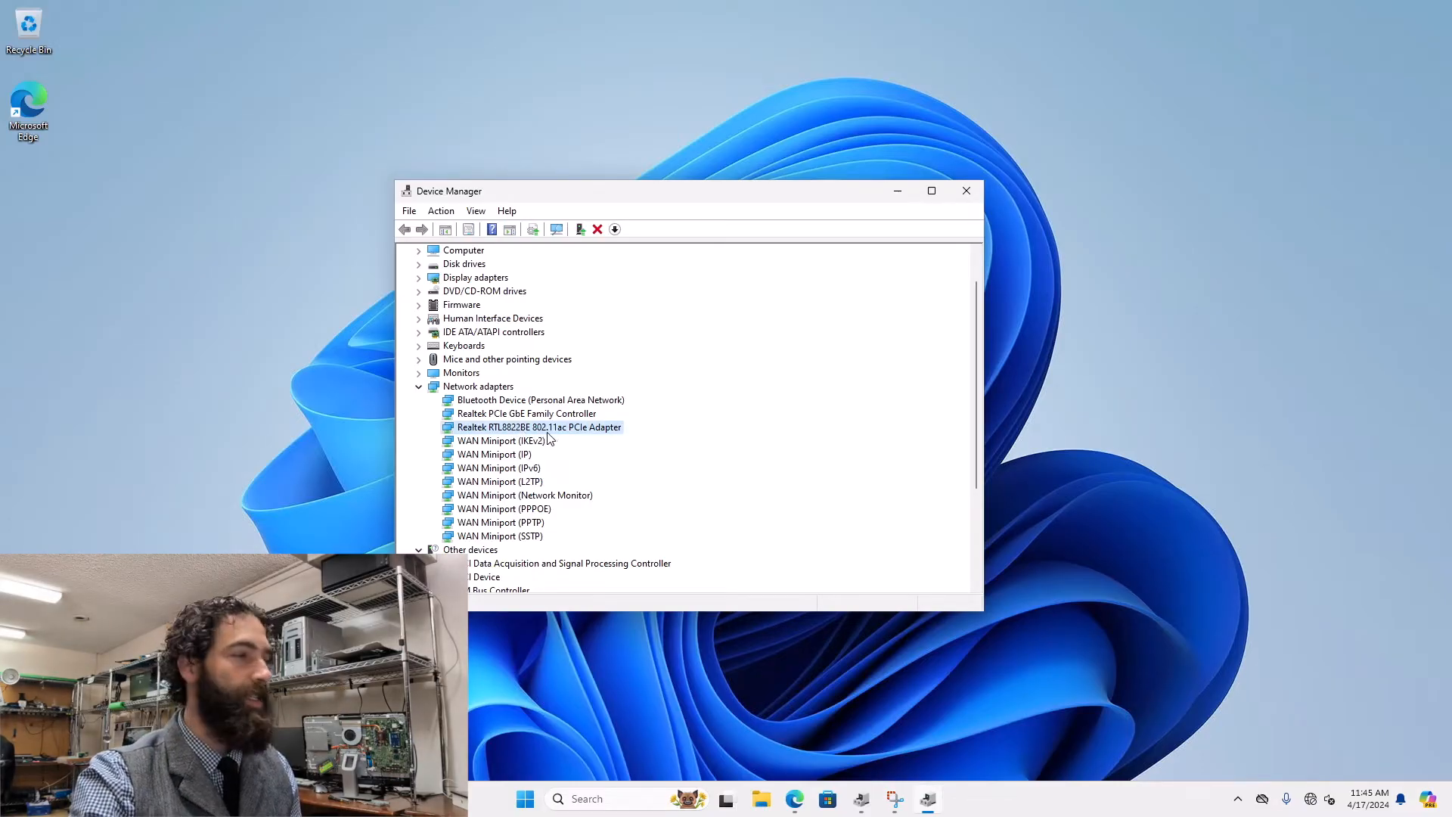
right_click(537, 427)
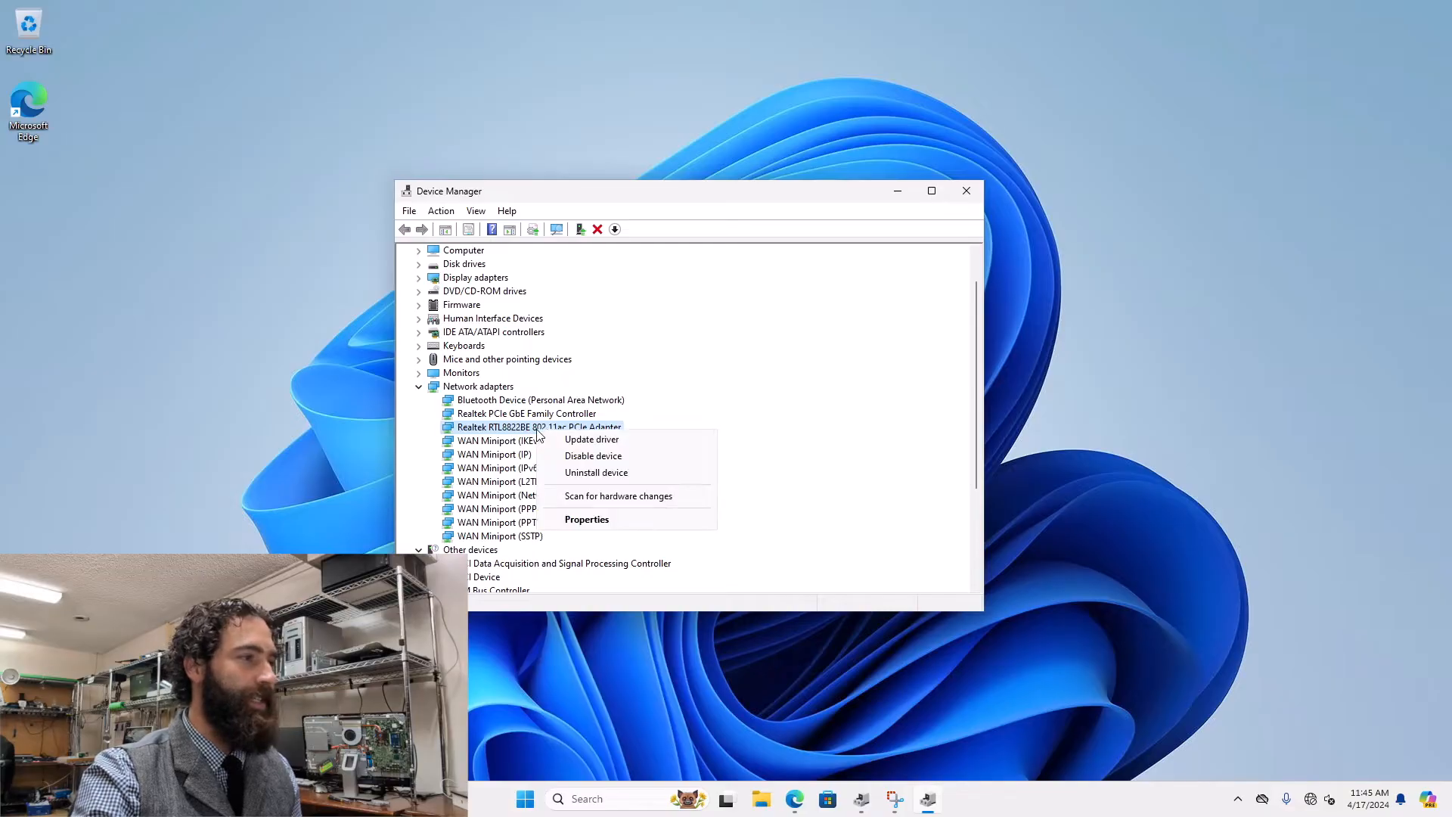
click(596, 472)
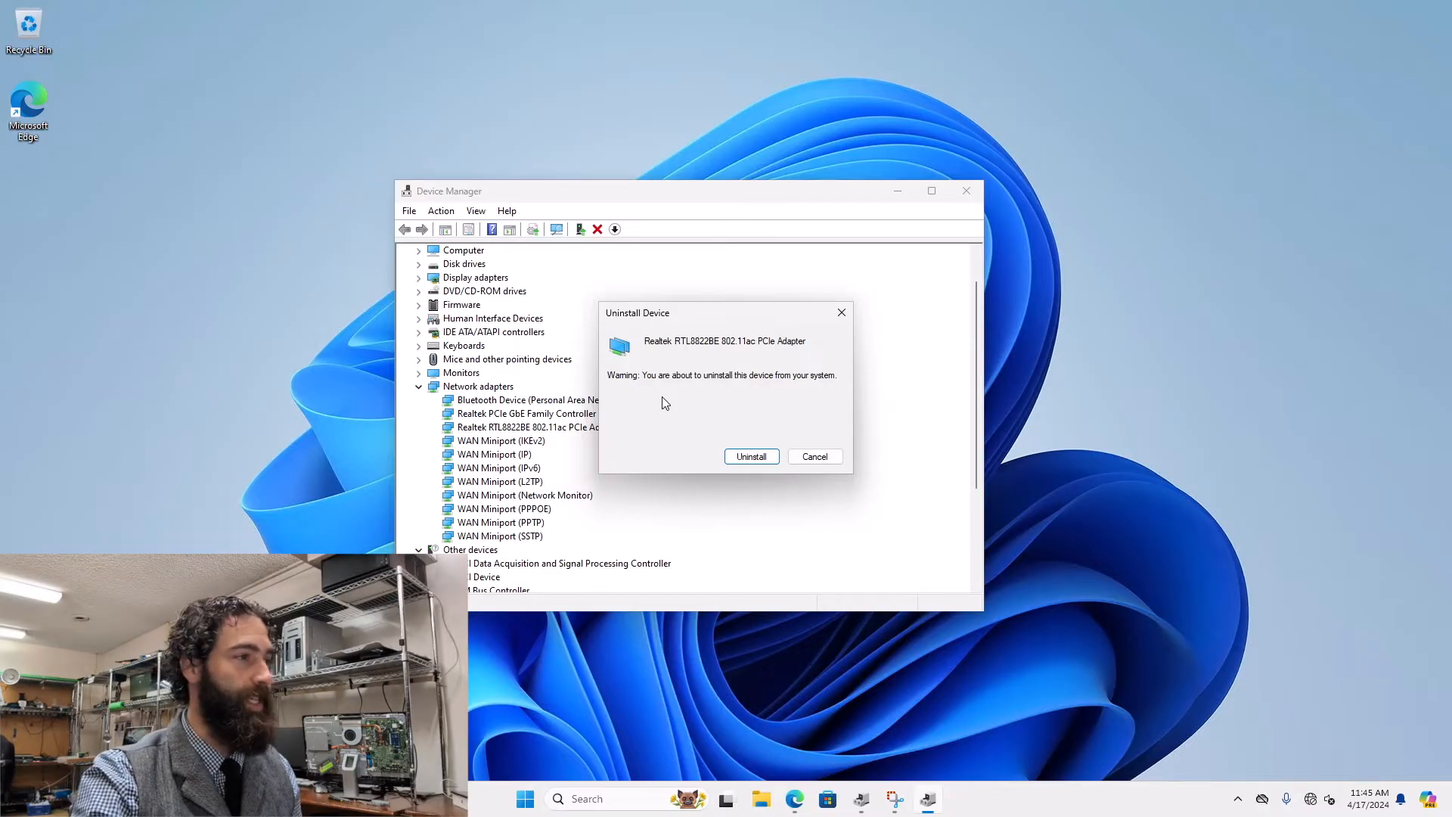
click(751, 457)
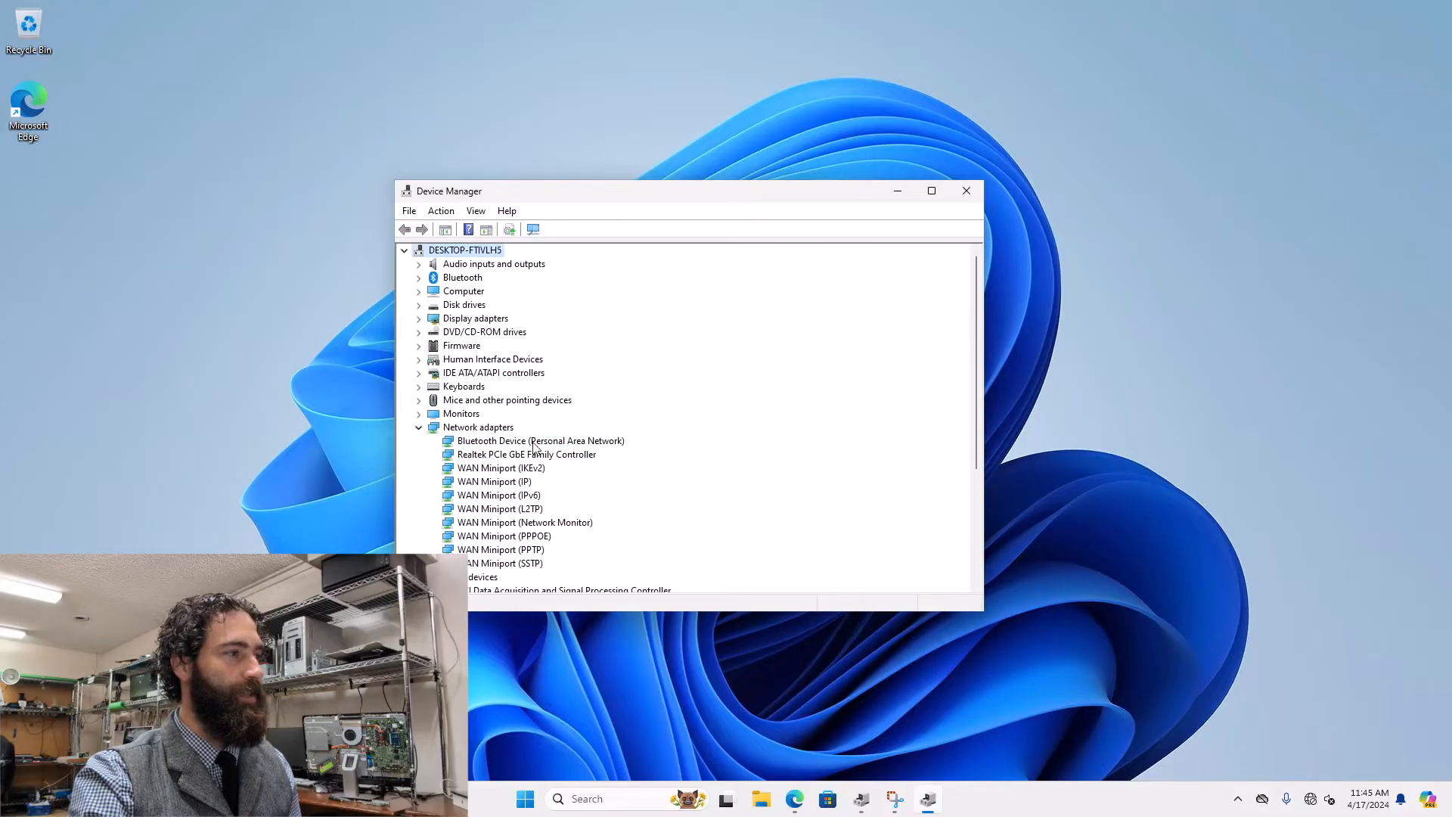
Uninstall WAN Miniport (IKEv2) and confirm its removal
click(501, 468)
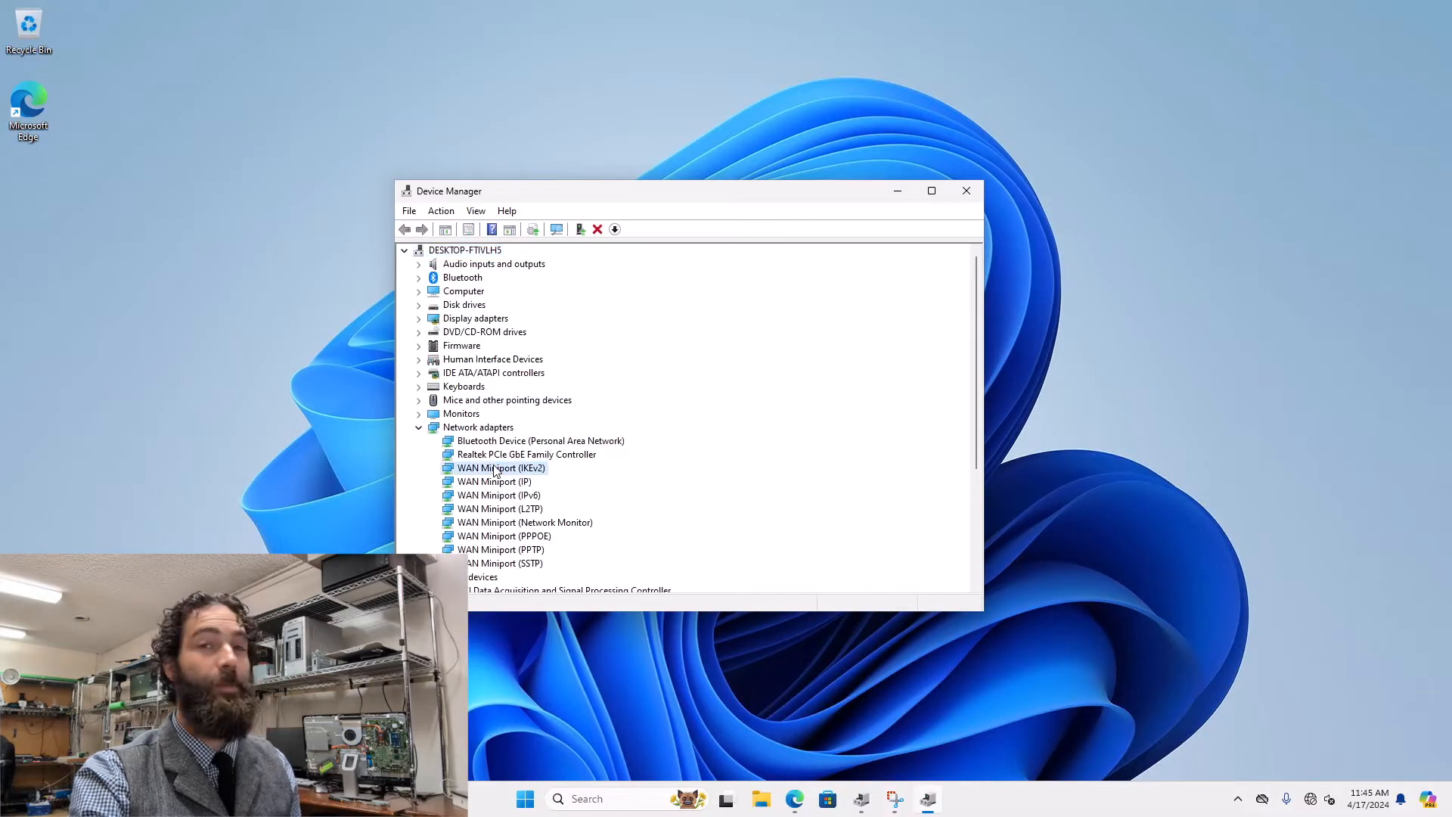
right_click(496, 467)
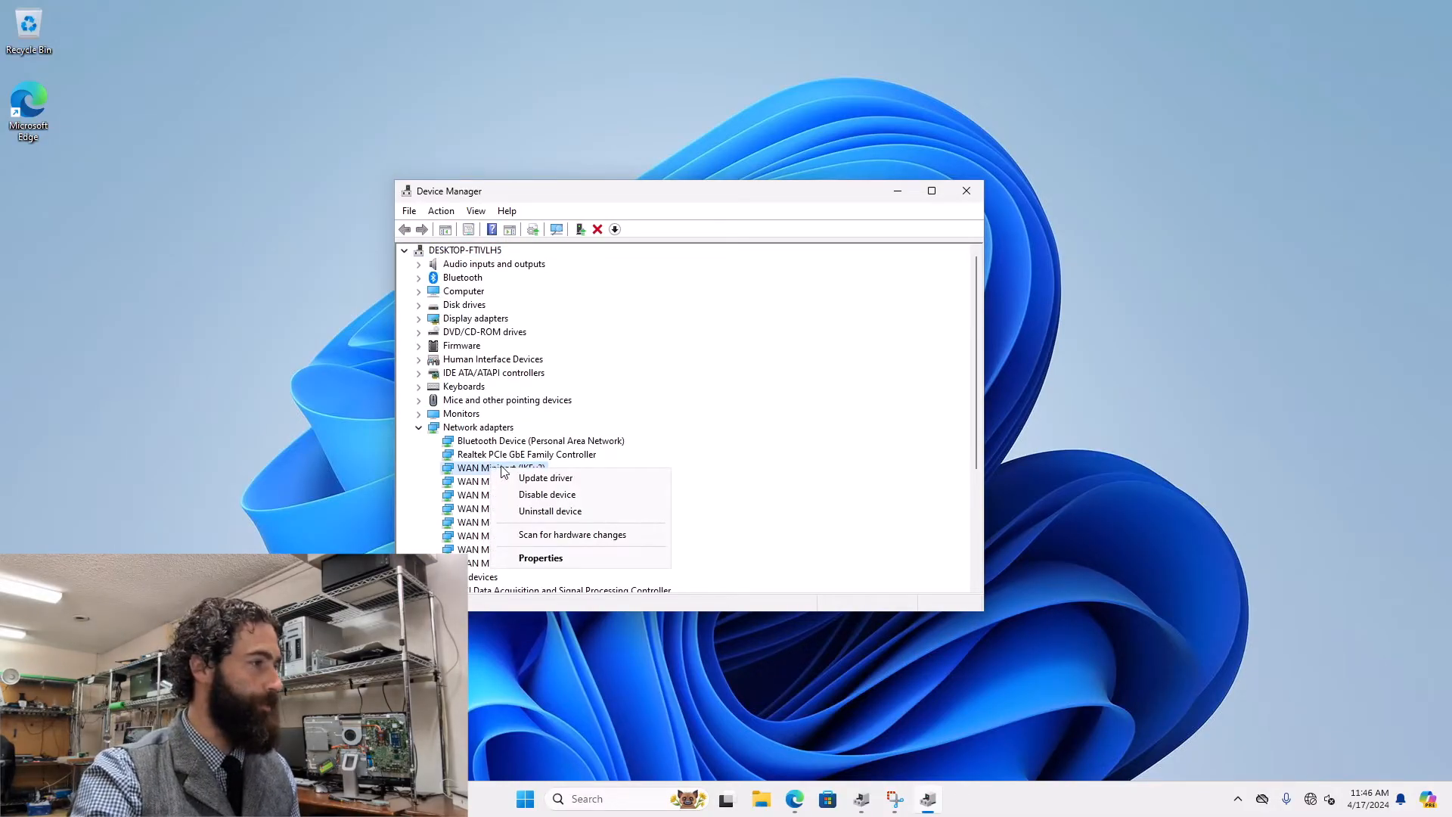
click(545, 478)
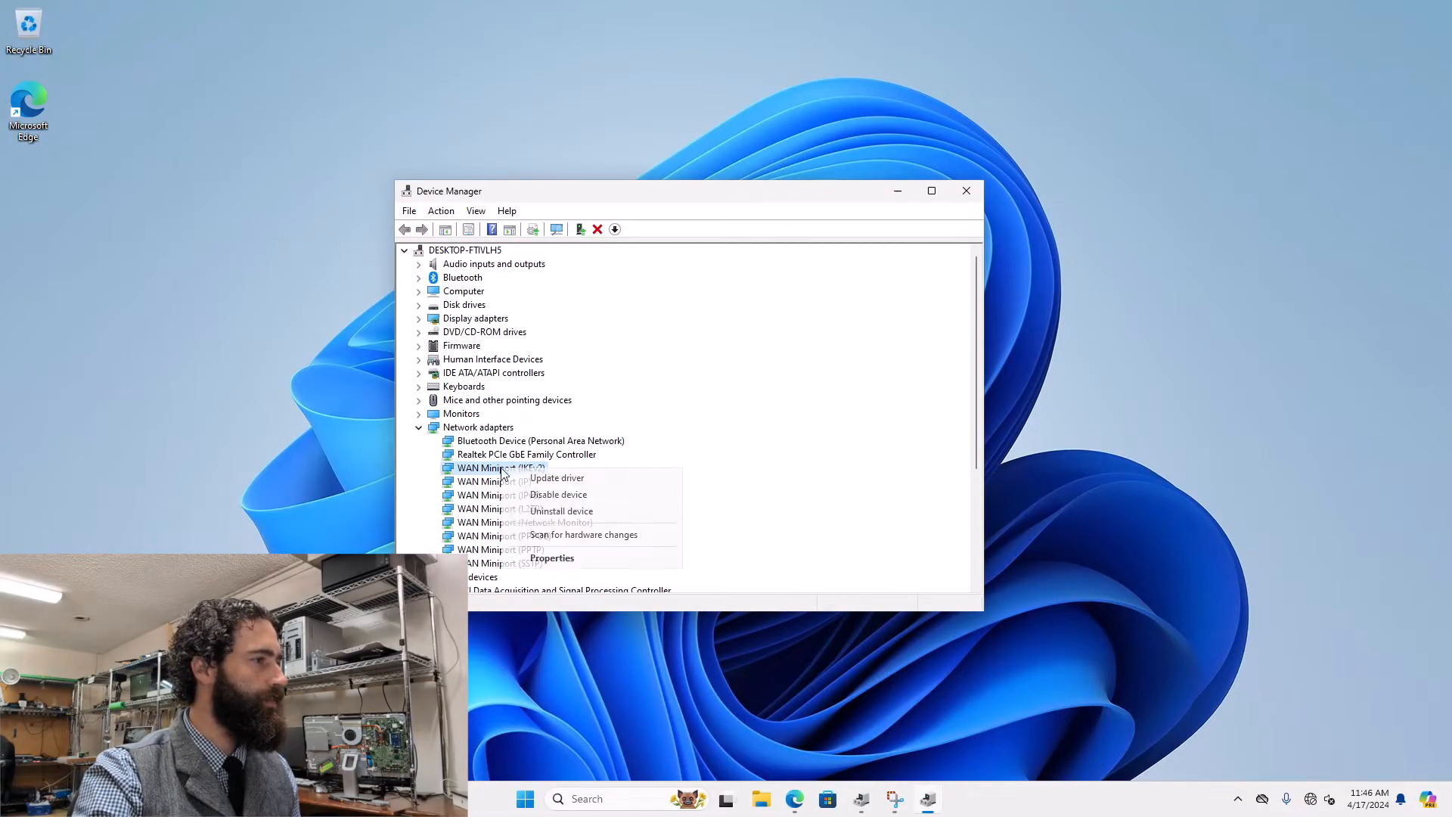
click(561, 512)
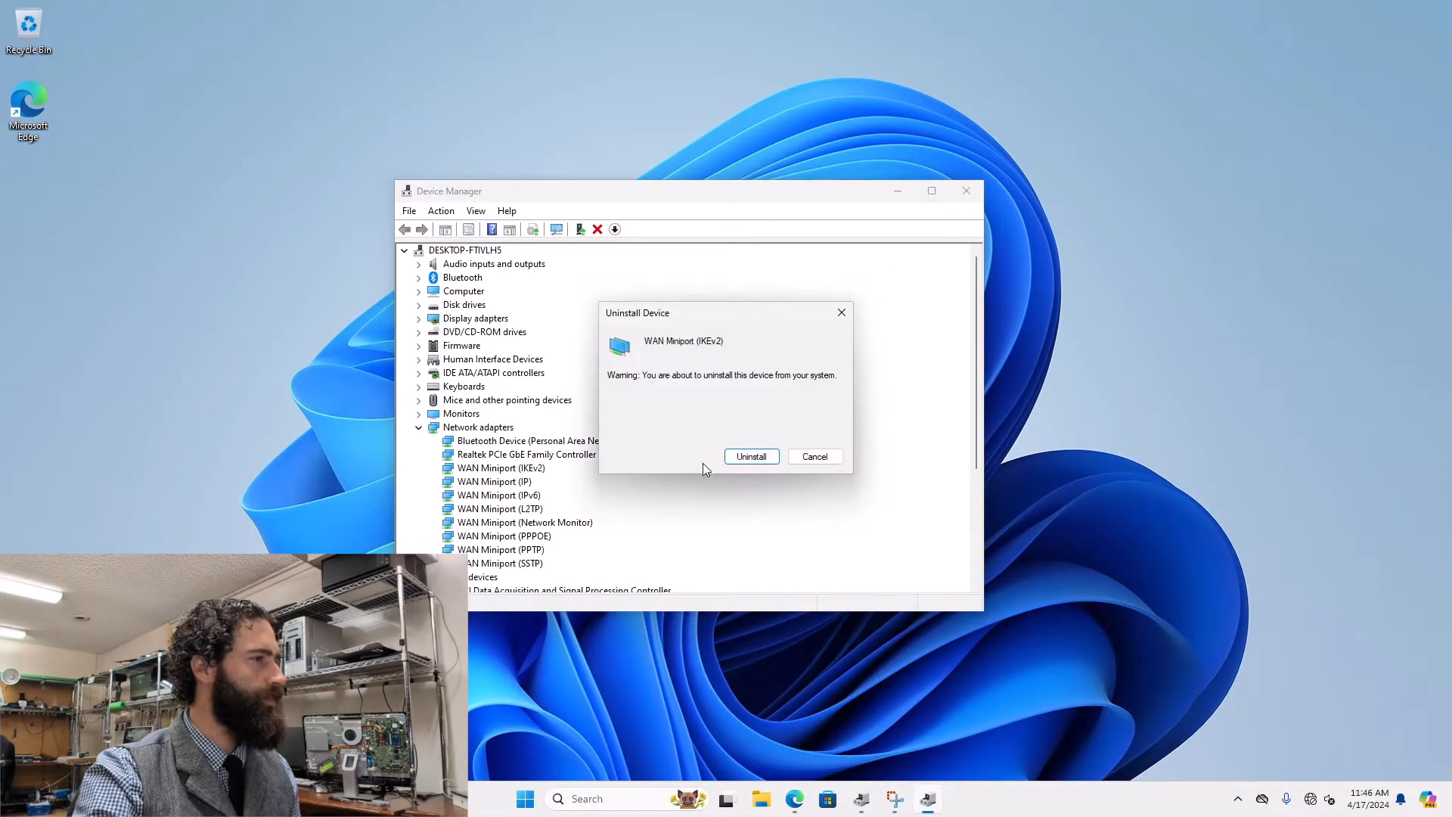
click(750, 457)
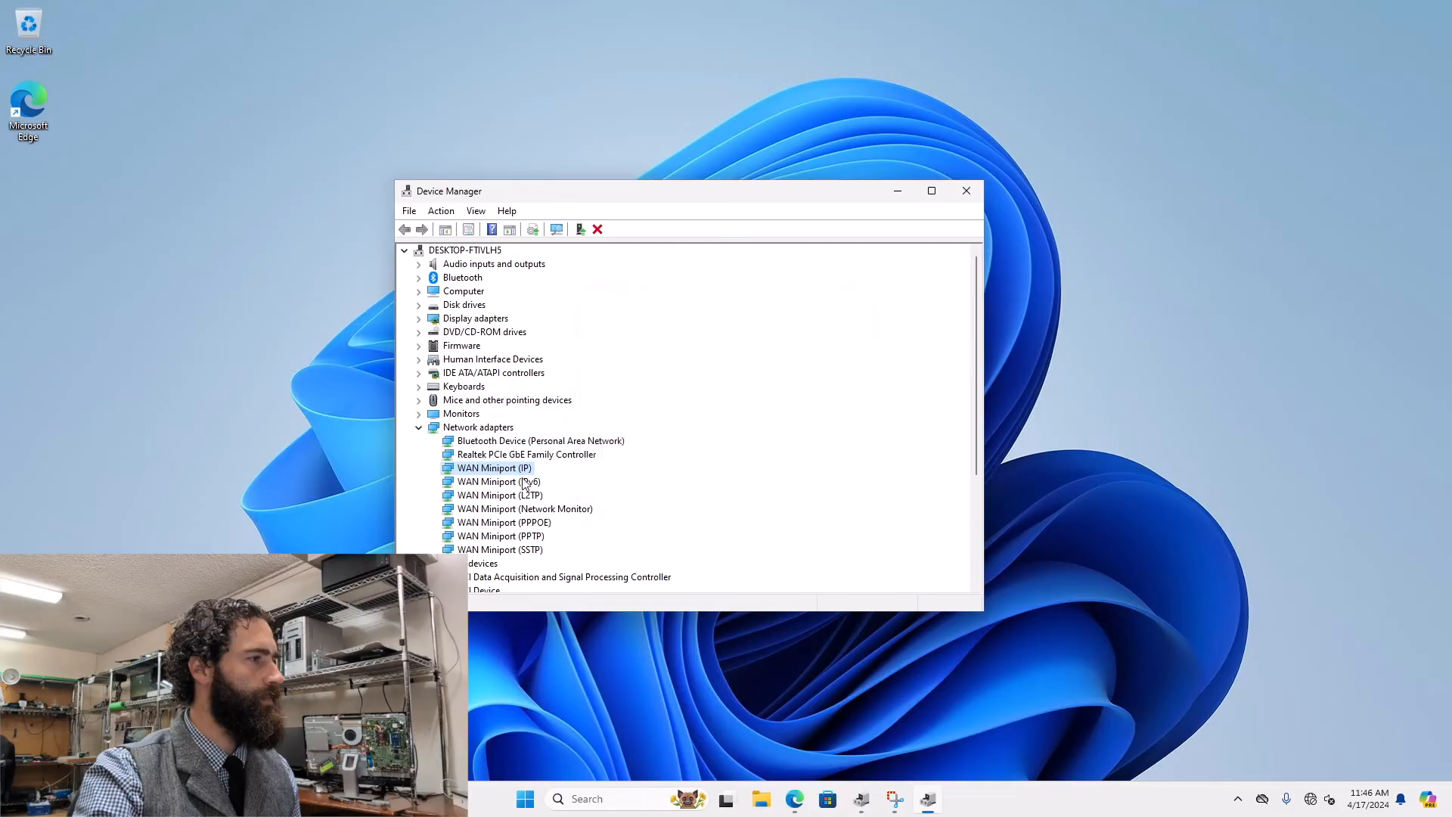
Uninstall WAN Miniport IPv6, L2TP, Network Monitor and PPPOE adapters, confirming each
right_click(493, 468)
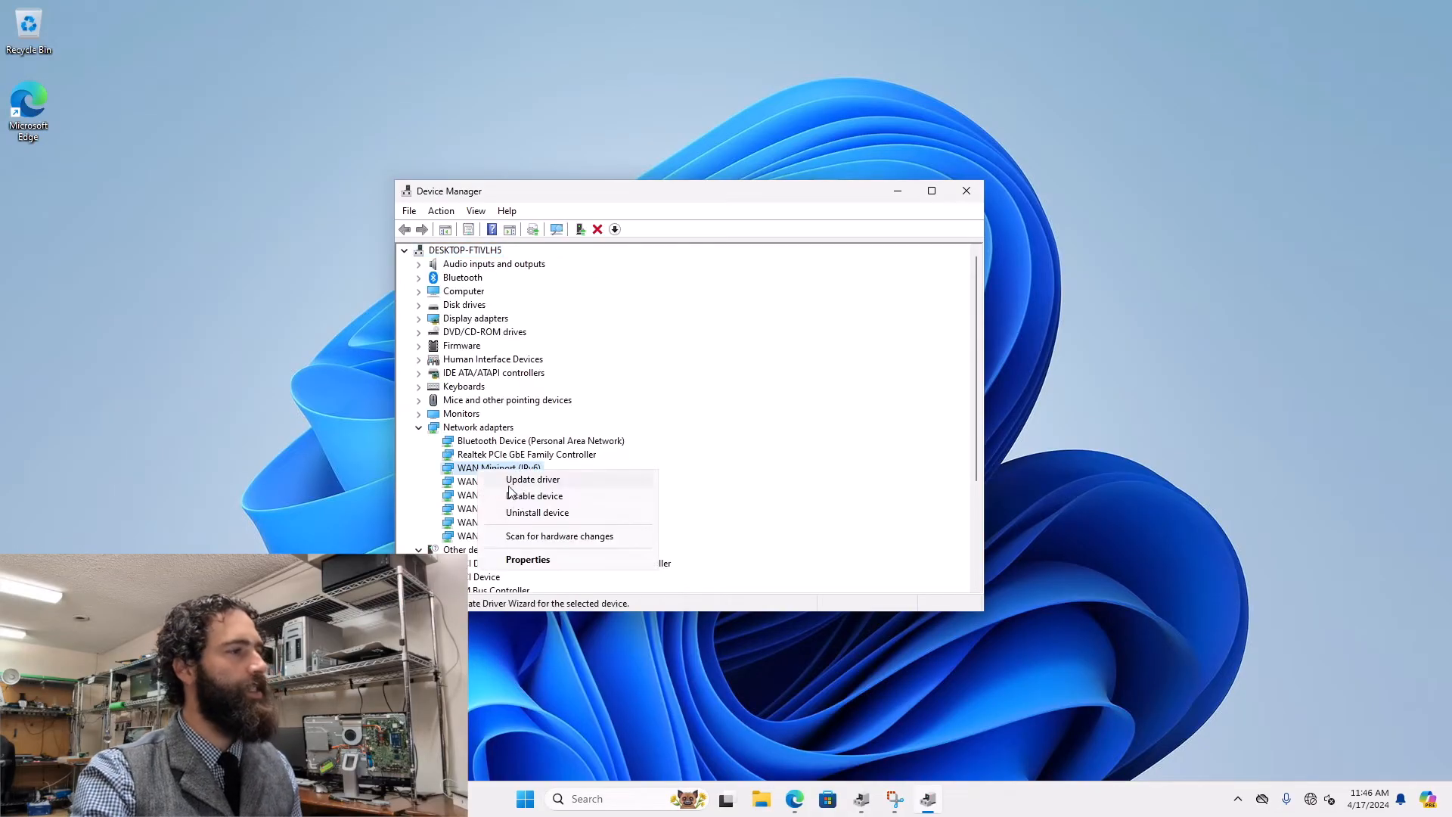
click(537, 511)
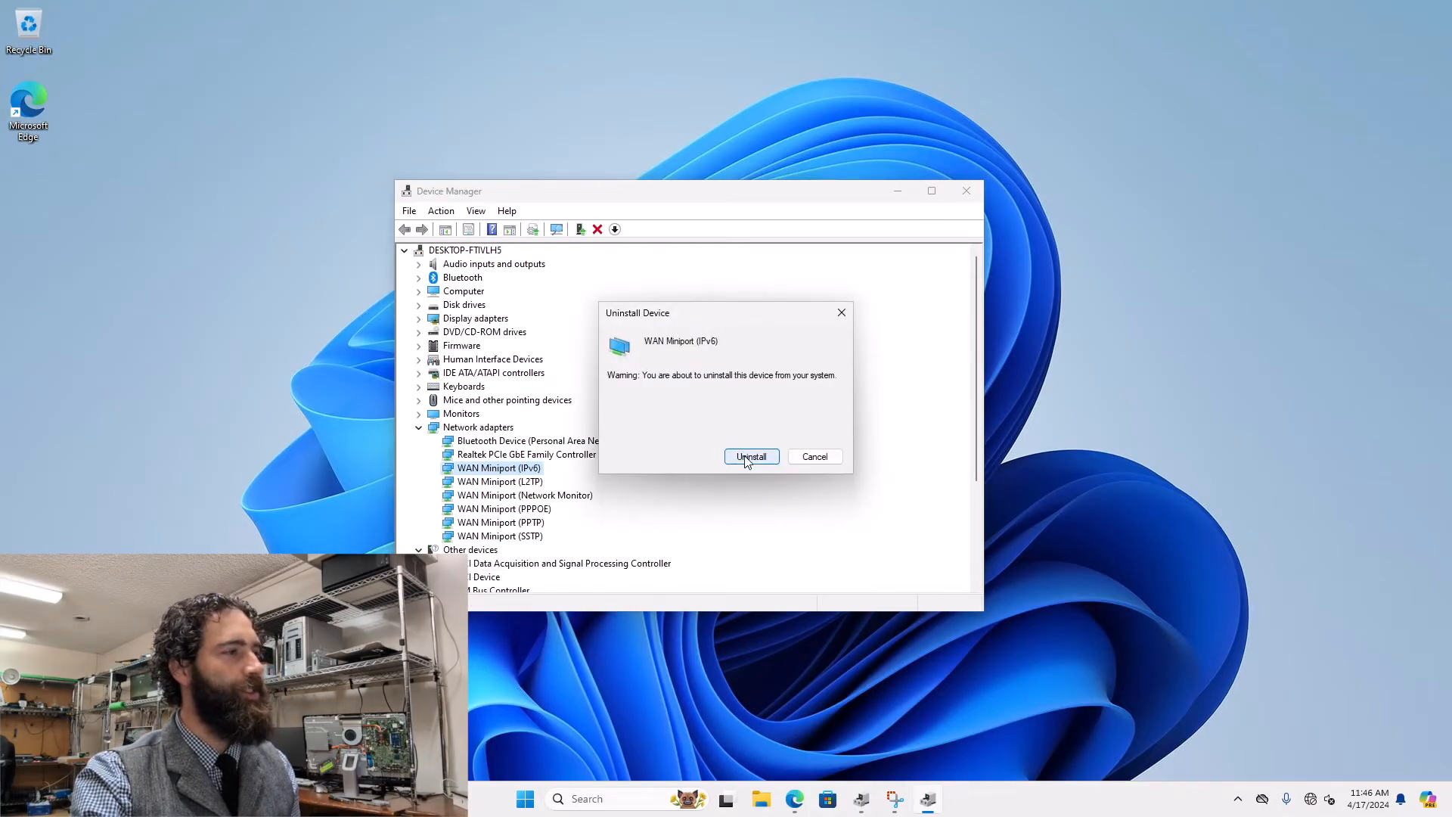
click(752, 457)
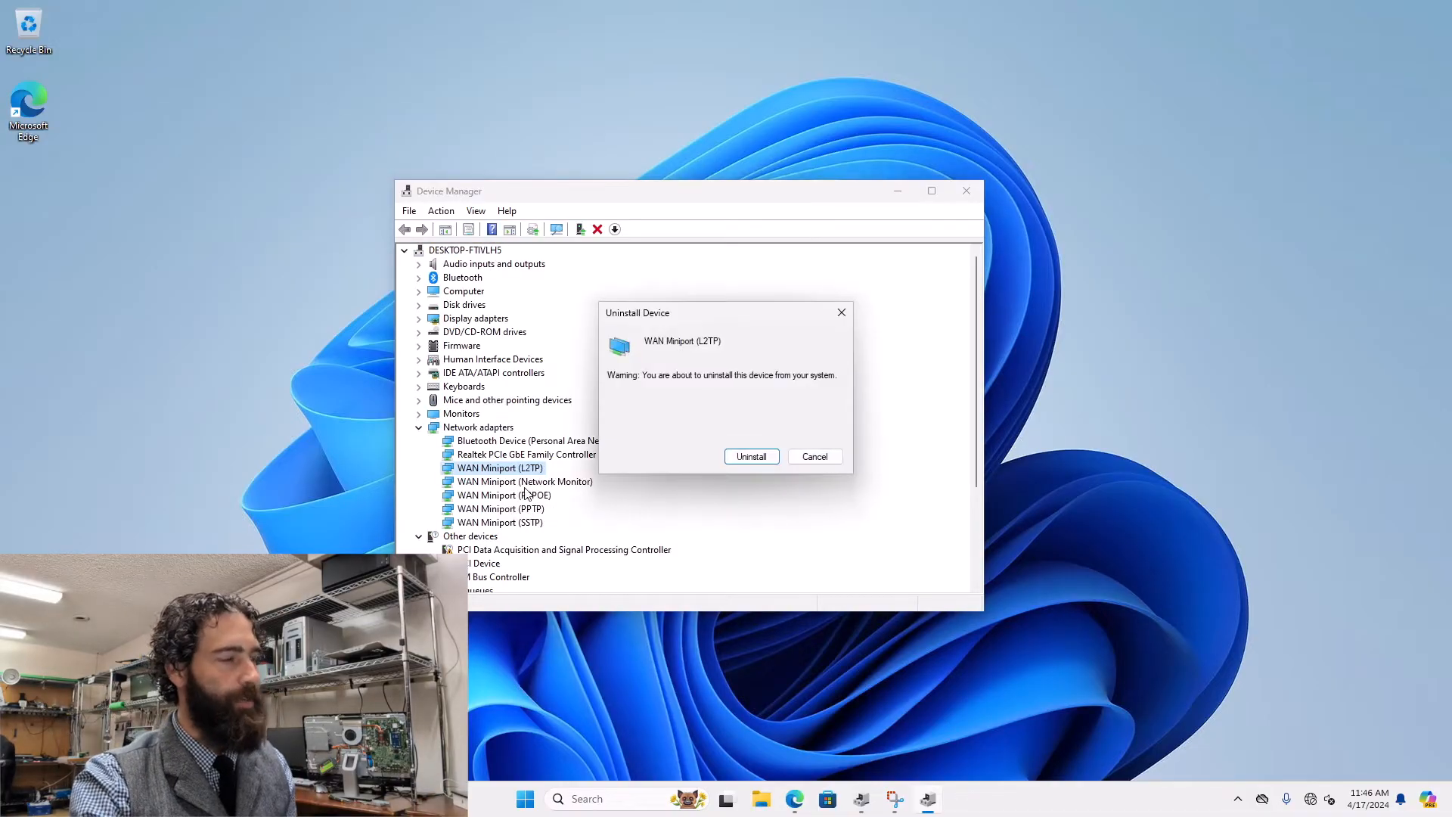
click(814, 457)
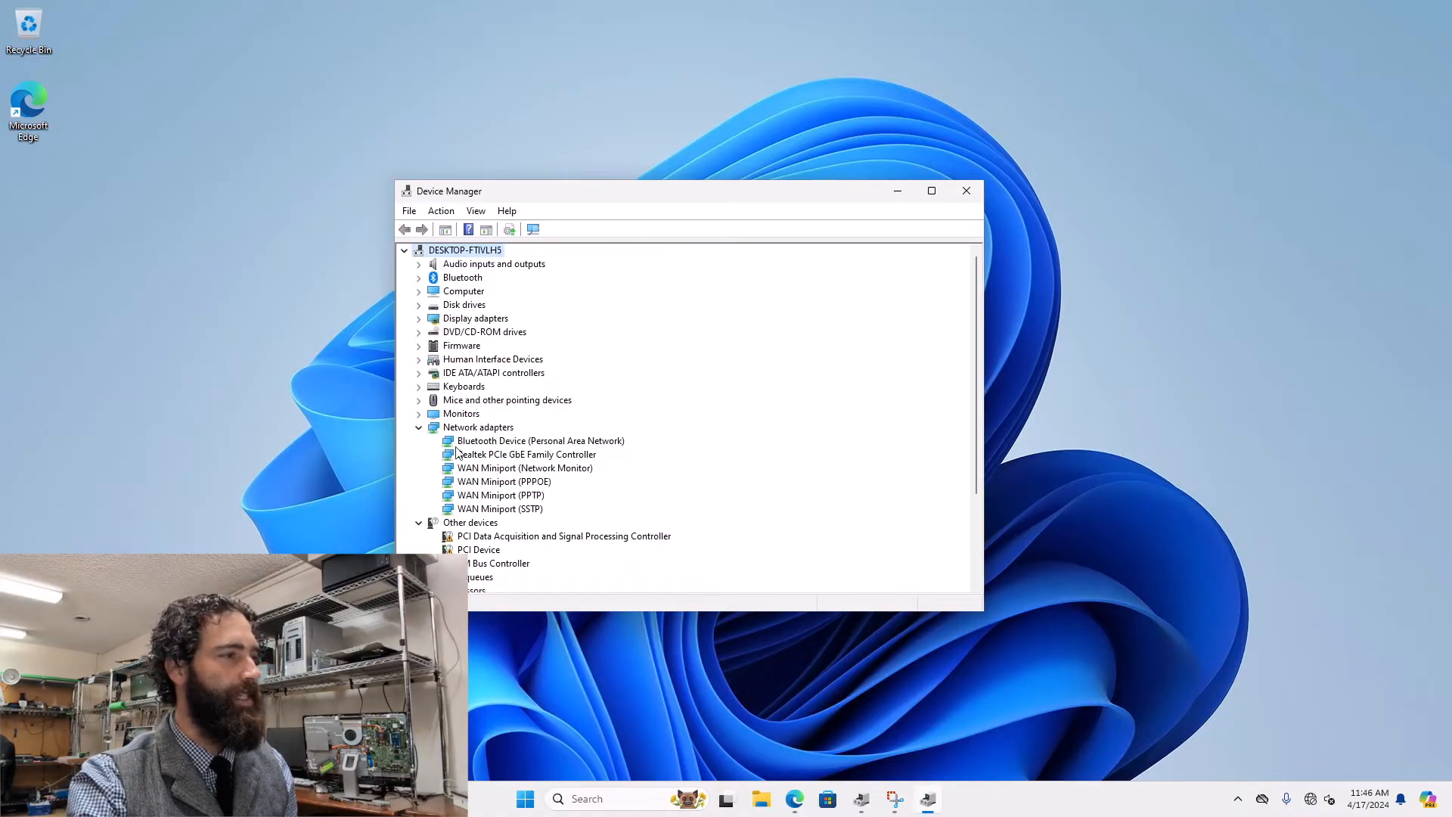
click(523, 467)
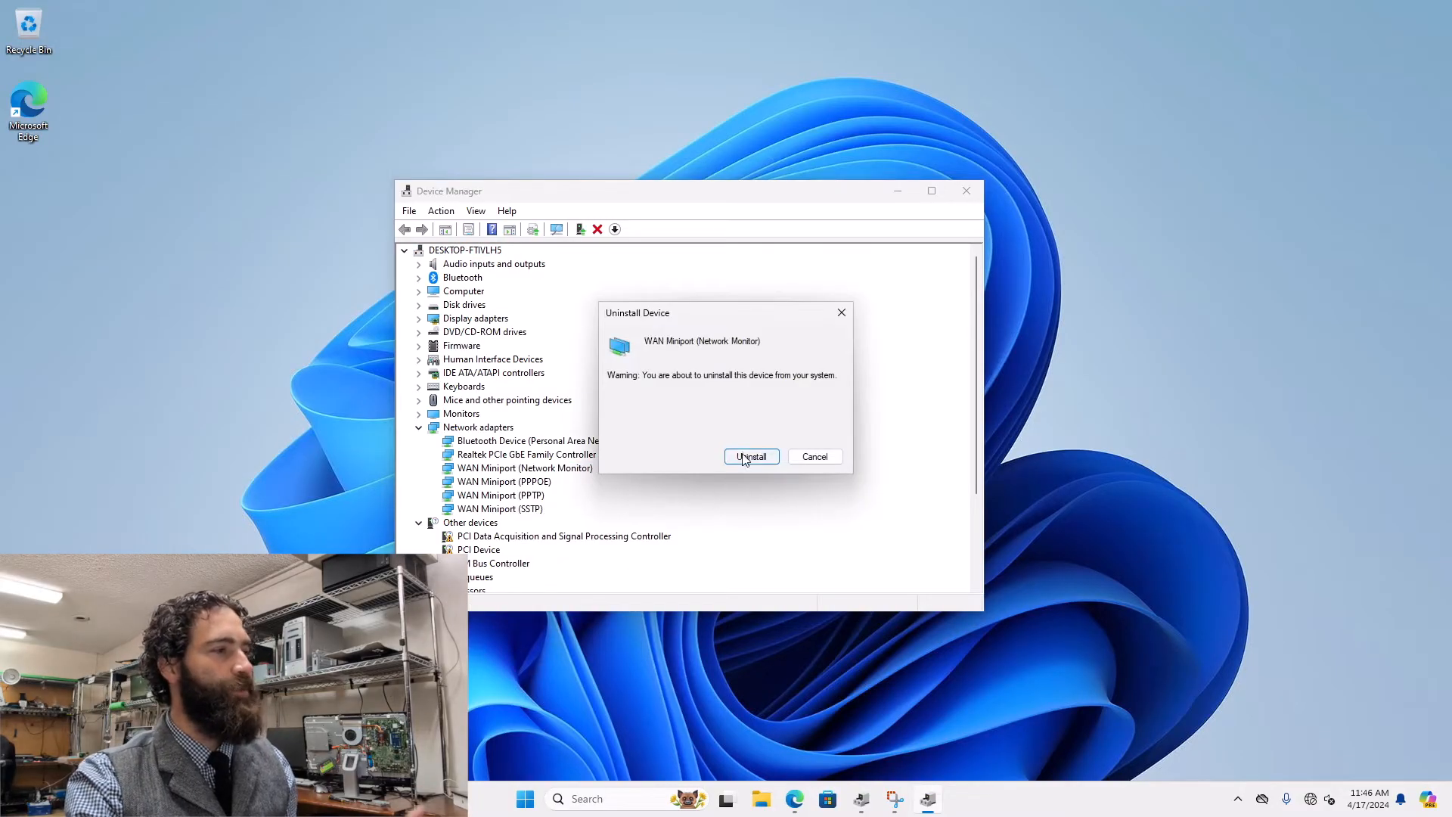
click(750, 457)
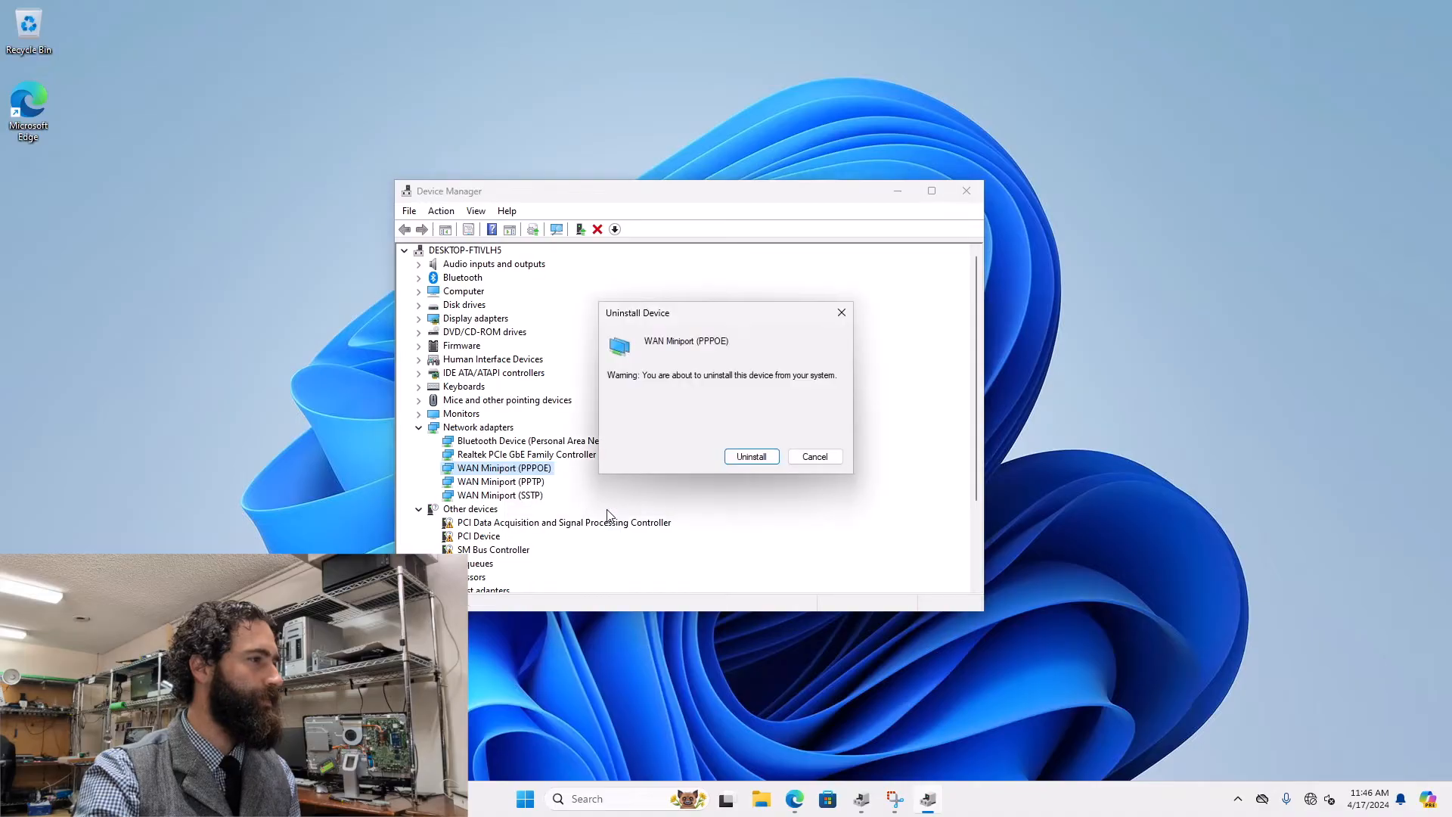
click(751, 457)
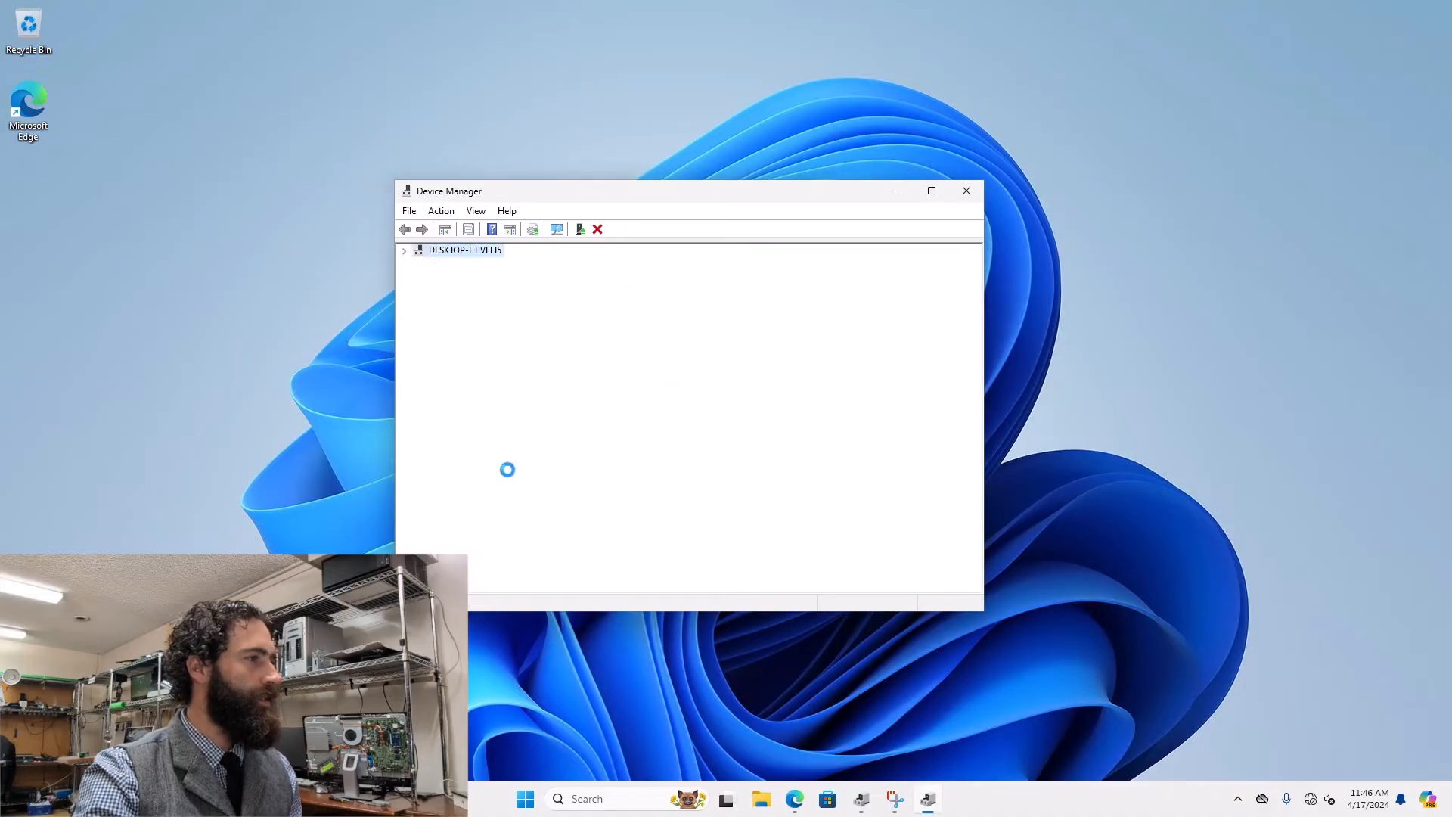
Uninstall the WAN Miniport (PPTP) and WAN Miniport (SSTP) adapters
right_click(494, 468)
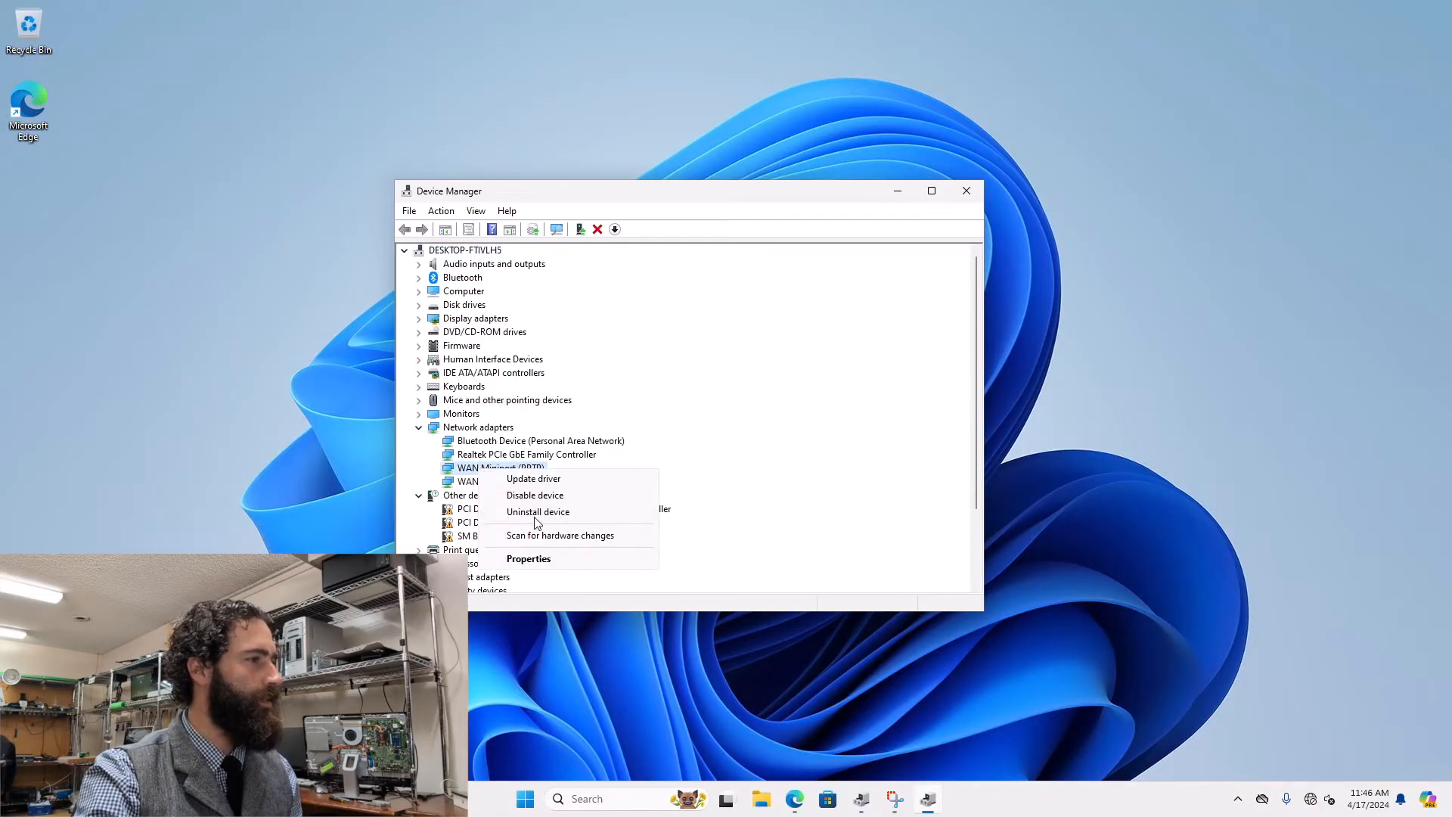
click(560, 536)
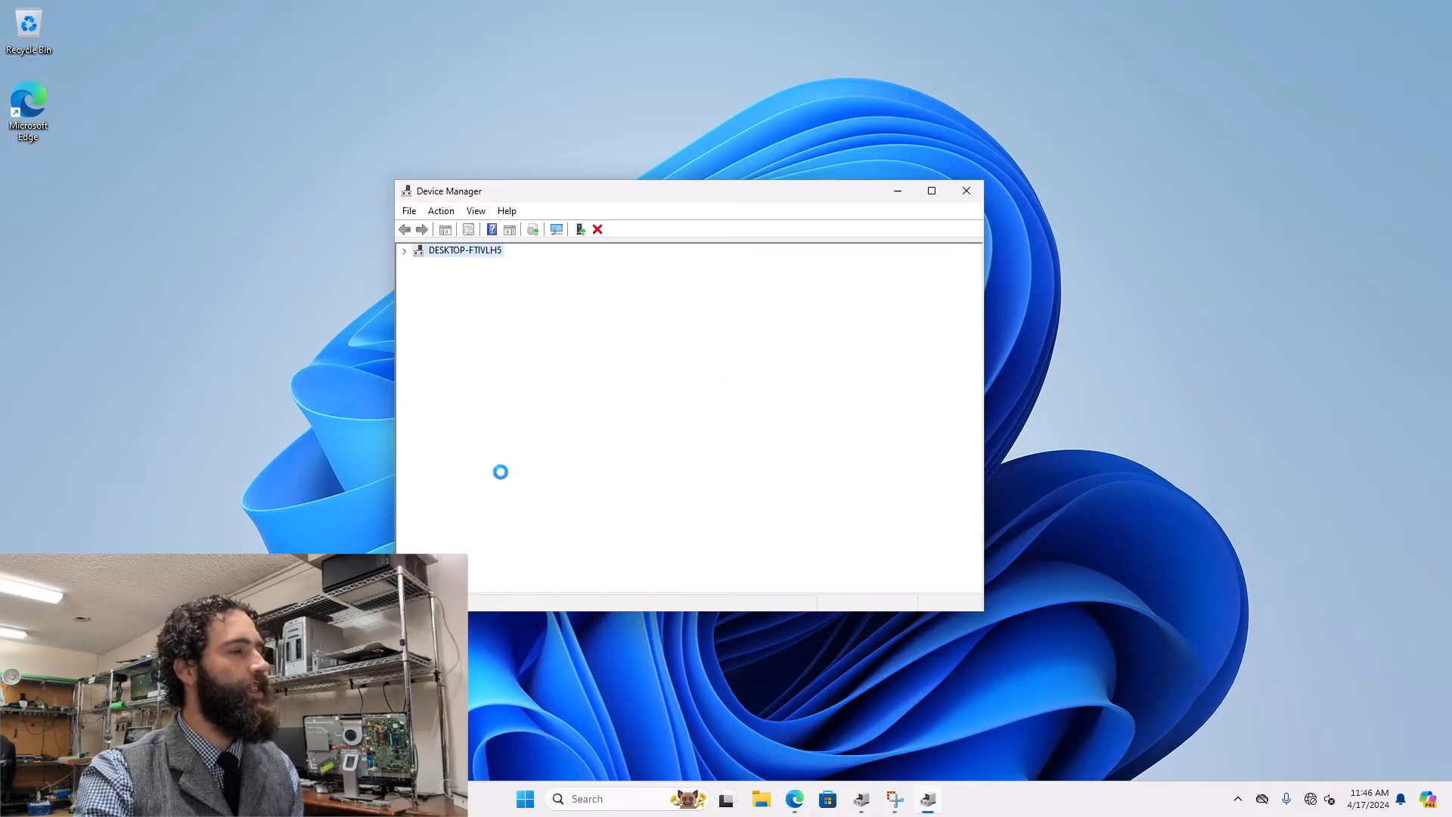
right_click(497, 468)
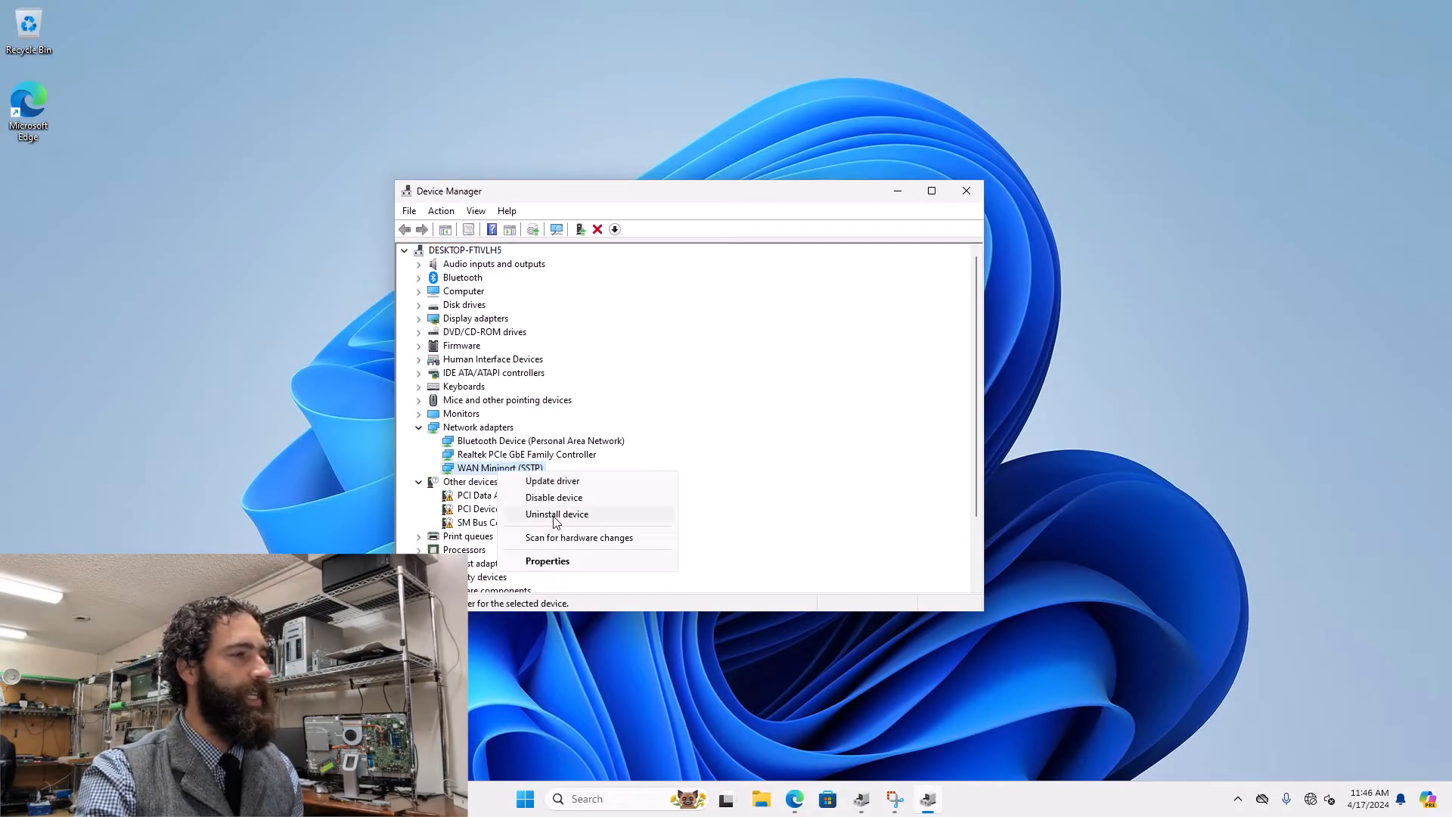
click(557, 515)
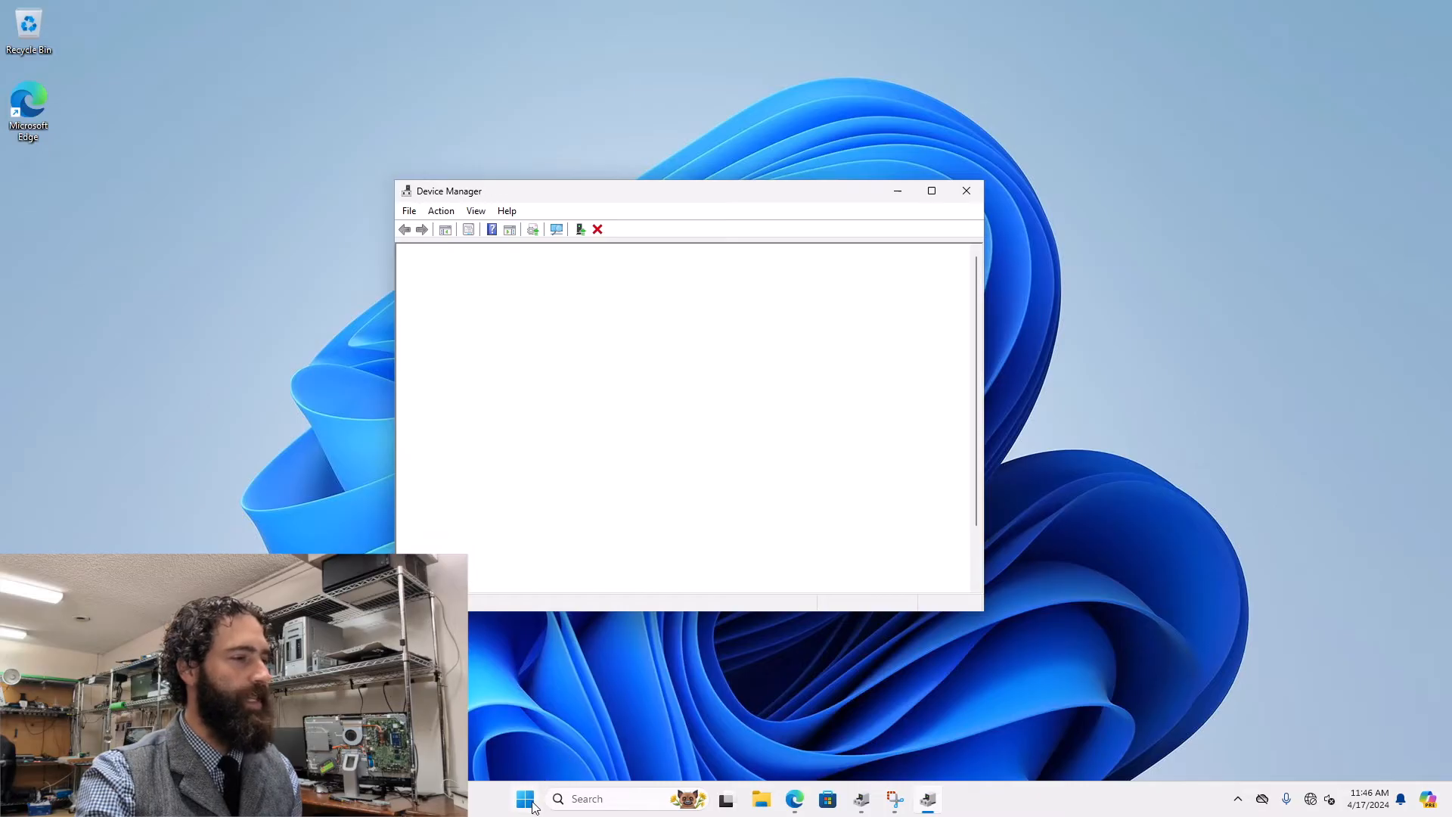
Reach the Start menu power options, close Device Manager and restart the PC
click(526, 799)
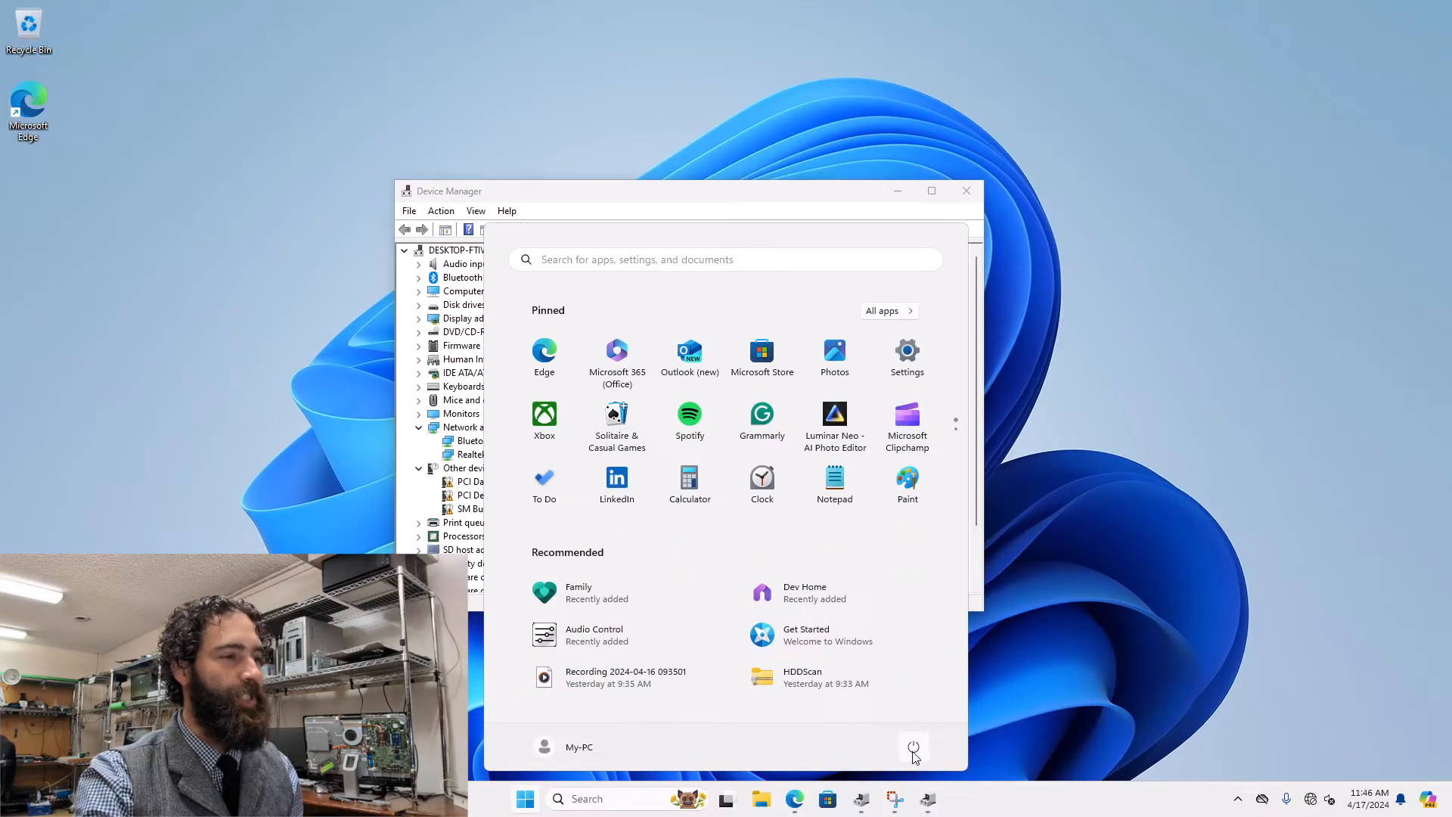
click(914, 749)
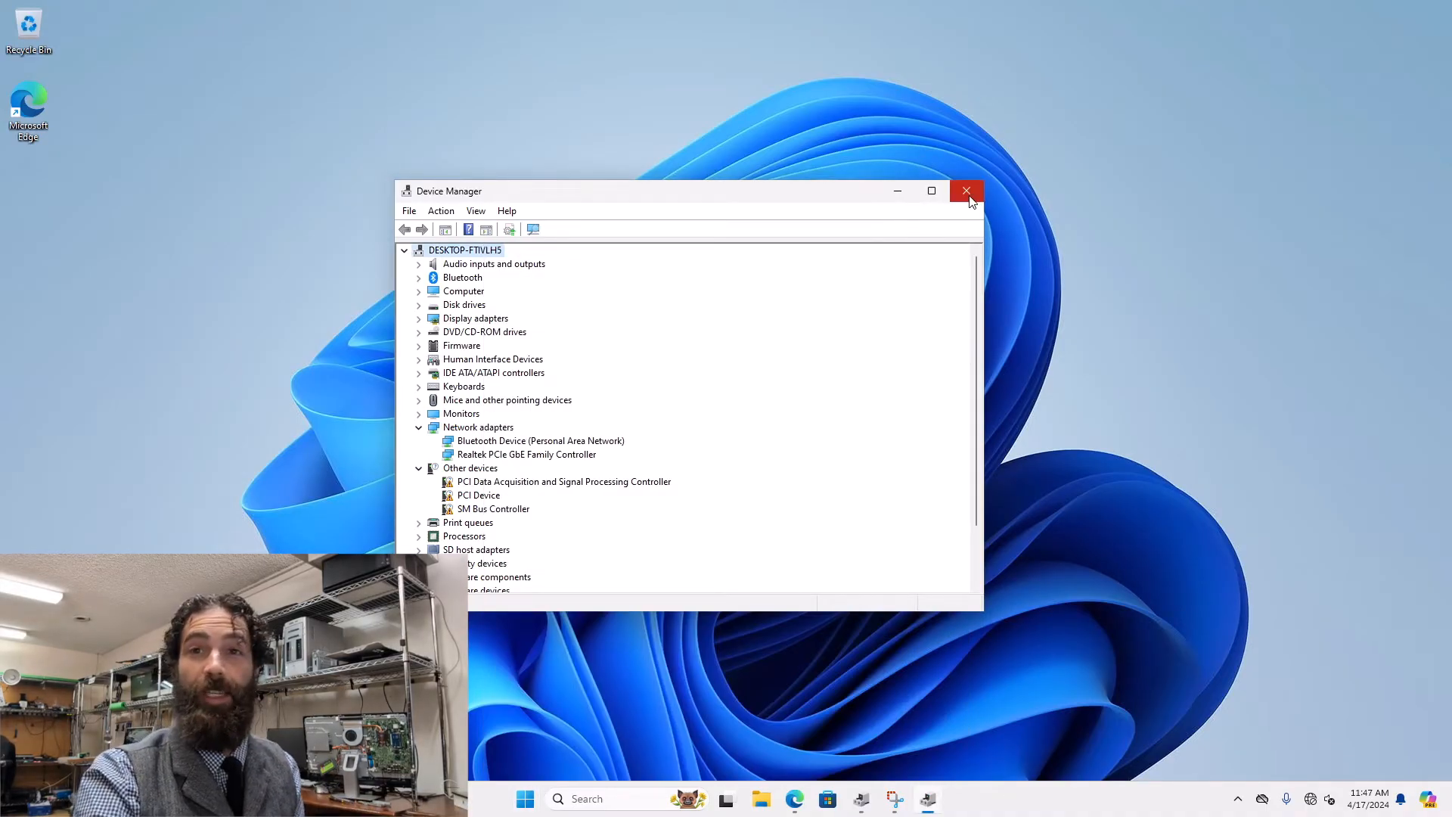
click(966, 190)
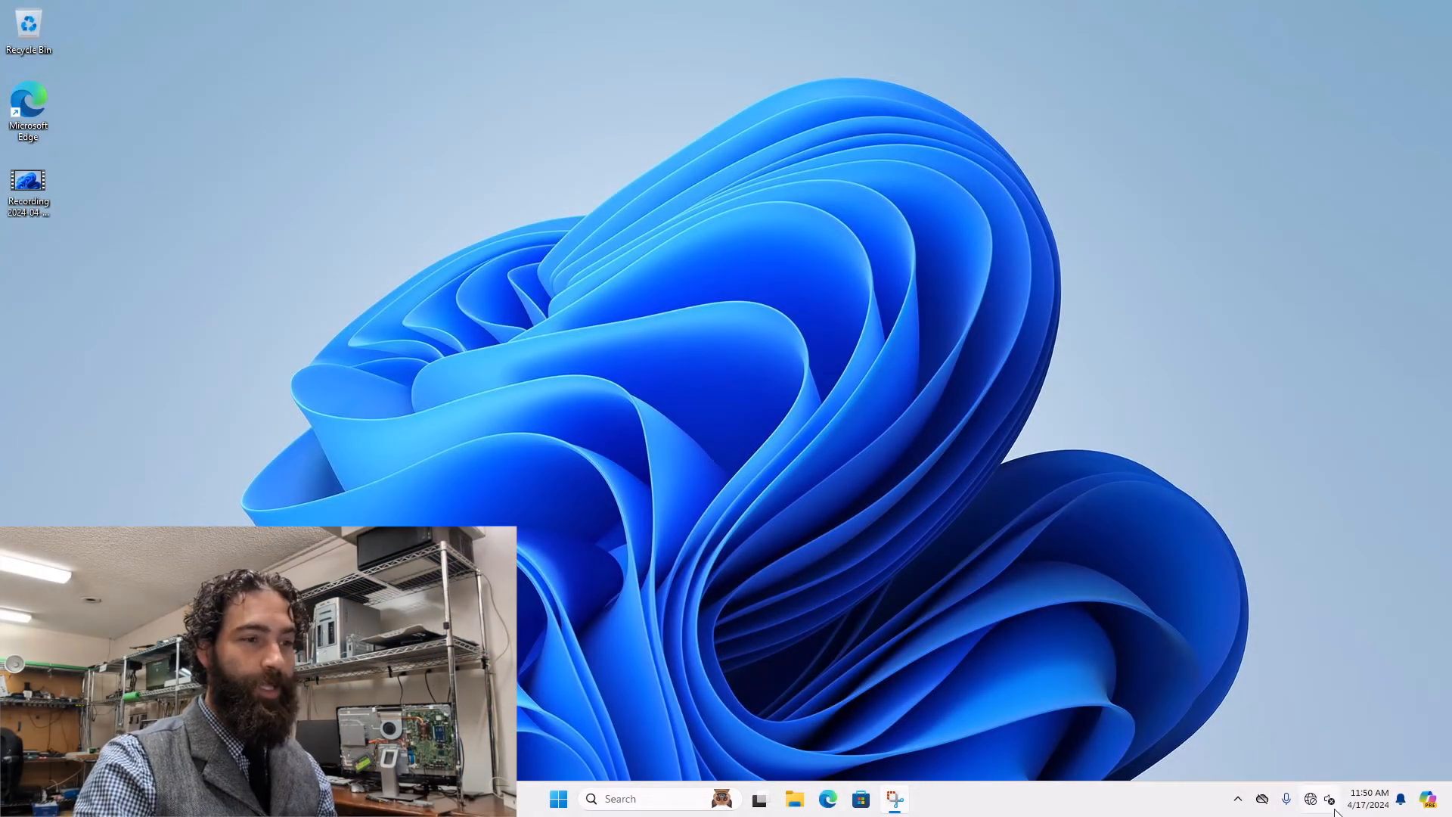
mouse_move(1313, 799)
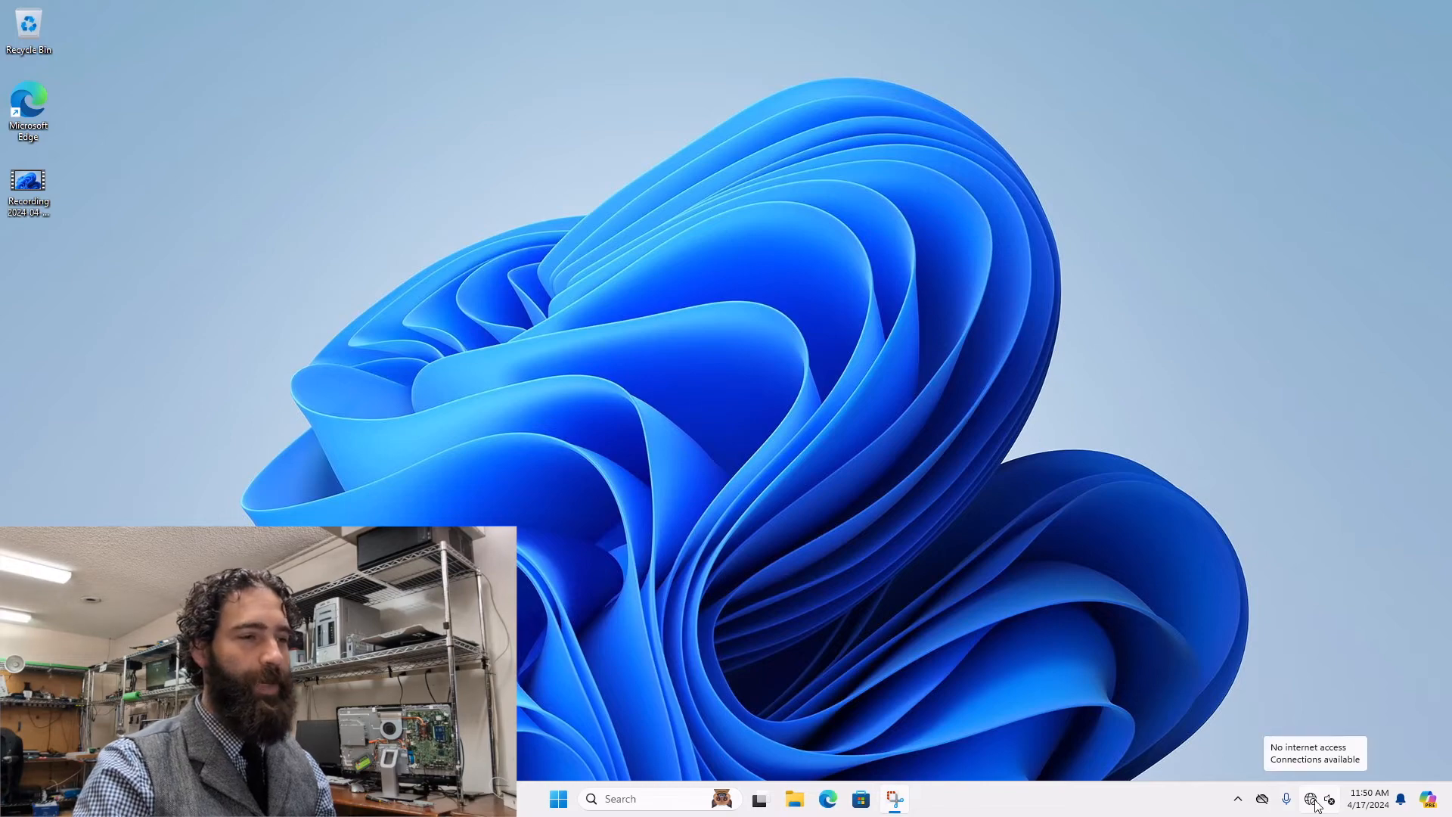
Connect the PC to the CM-2.4 Wi-Fi network from the system tray panel
click(1310, 799)
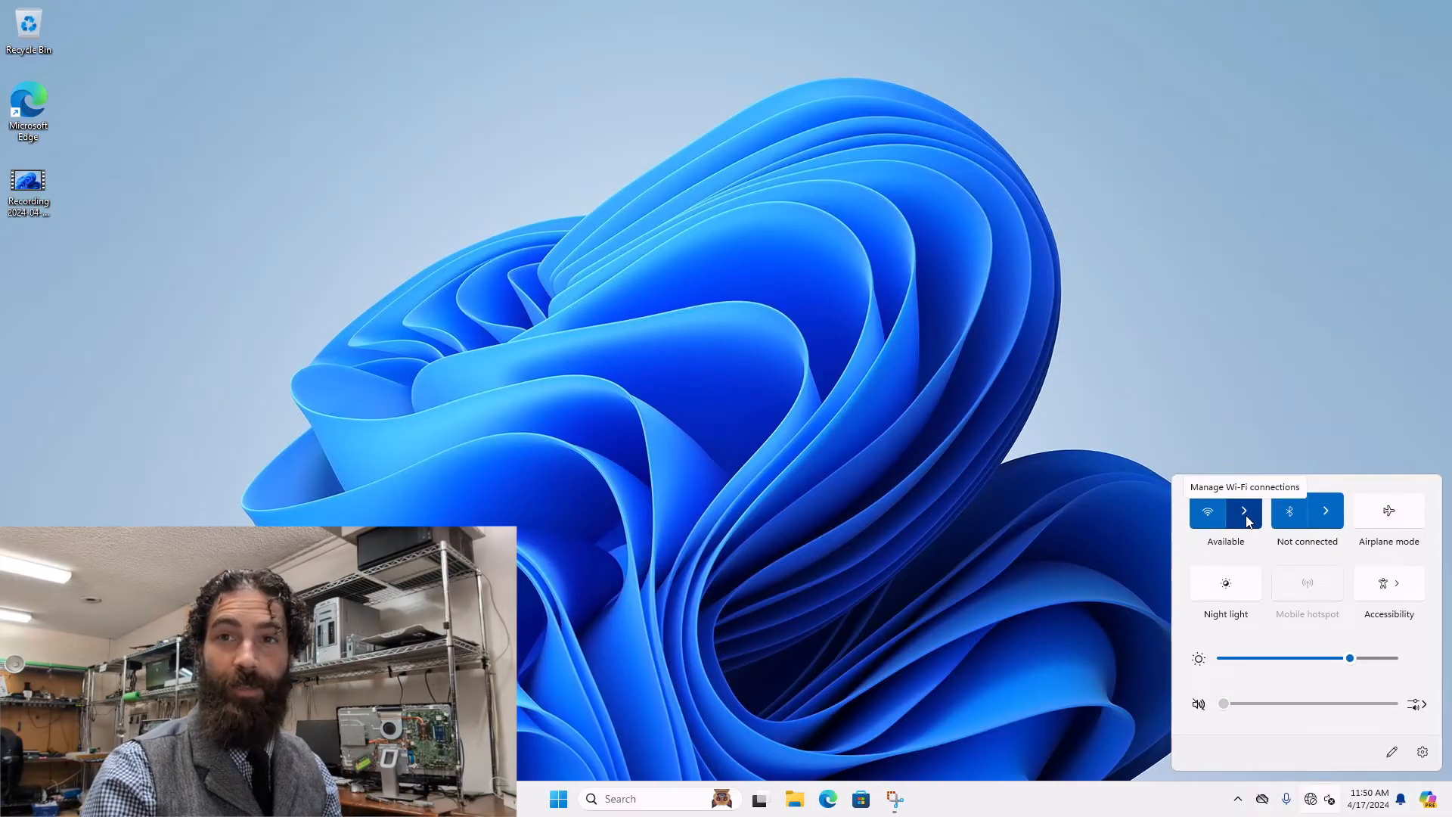
click(1247, 512)
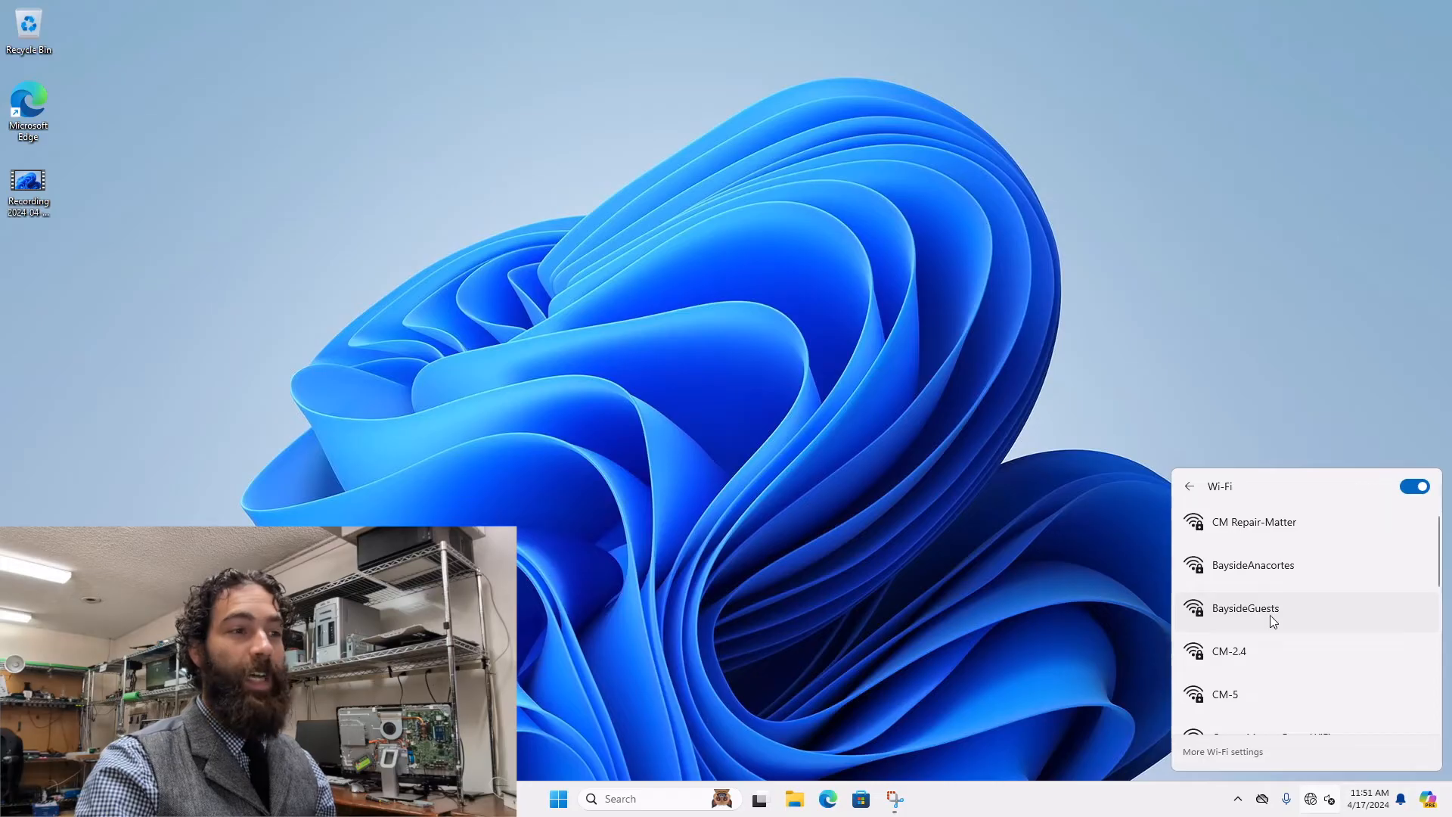
click(1228, 651)
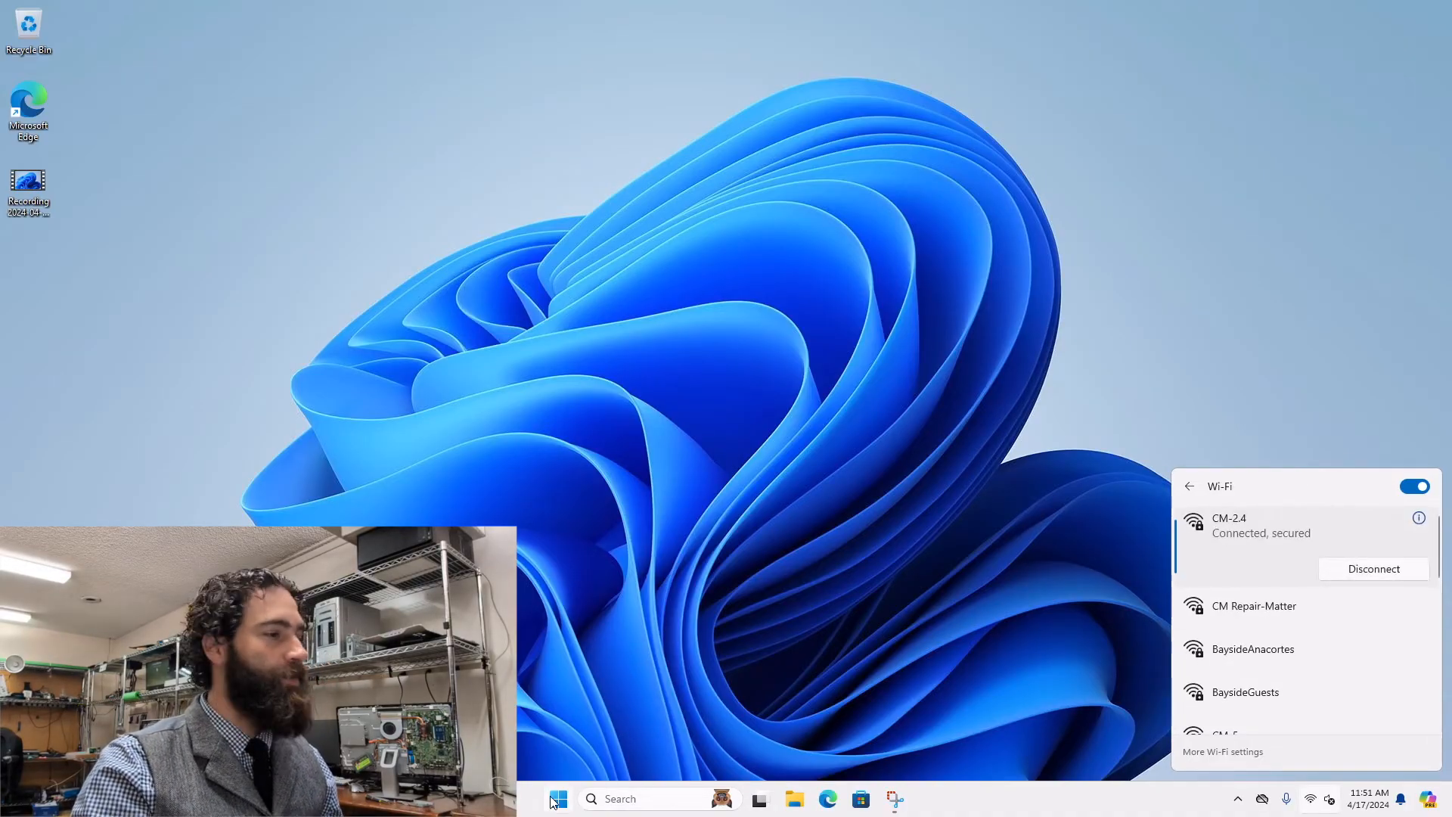
Reopen Device Manager, confirm the Realtek Wi-Fi and WAN Miniport drivers reloaded, then close it
right_click(557, 799)
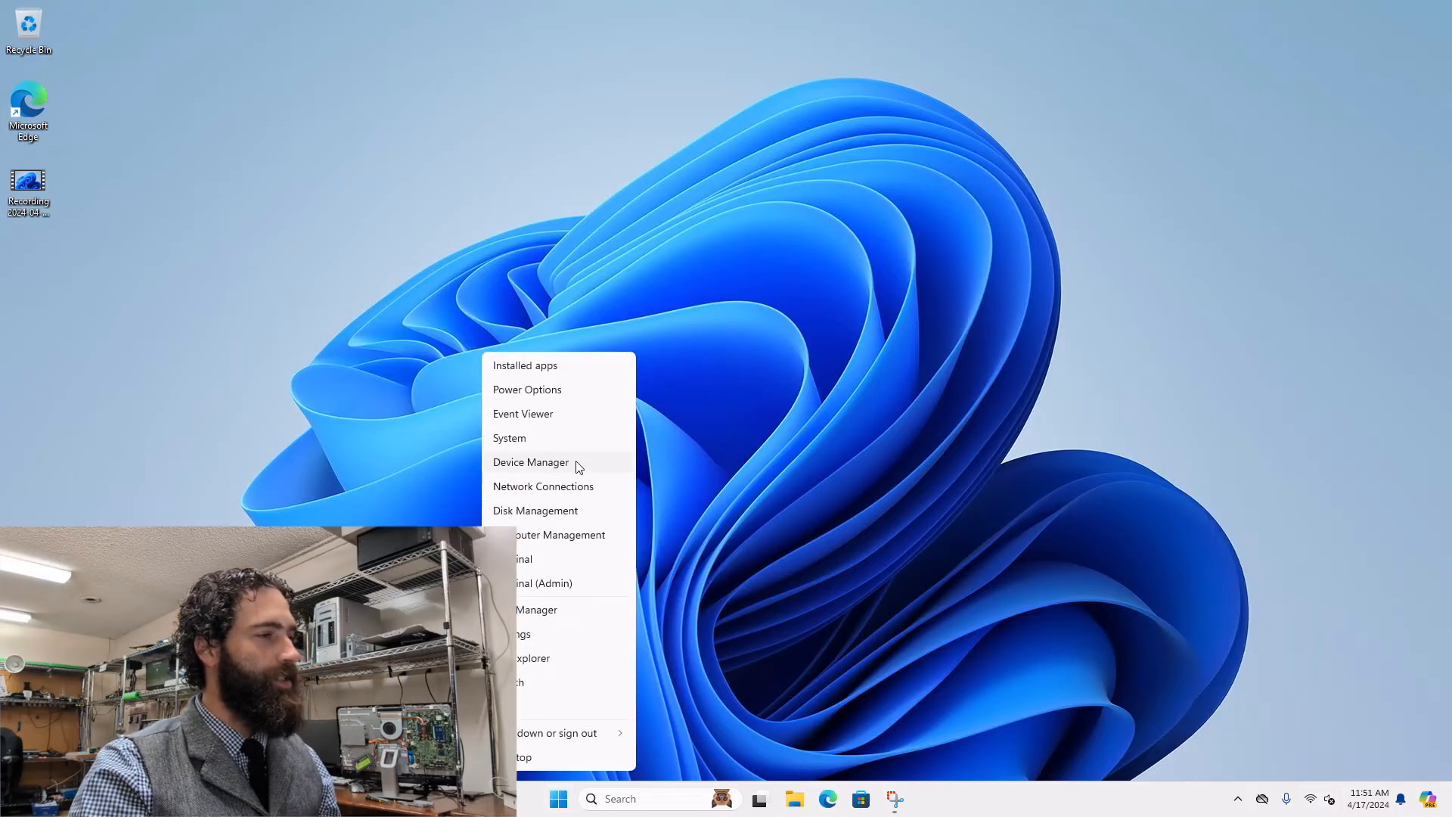
click(531, 463)
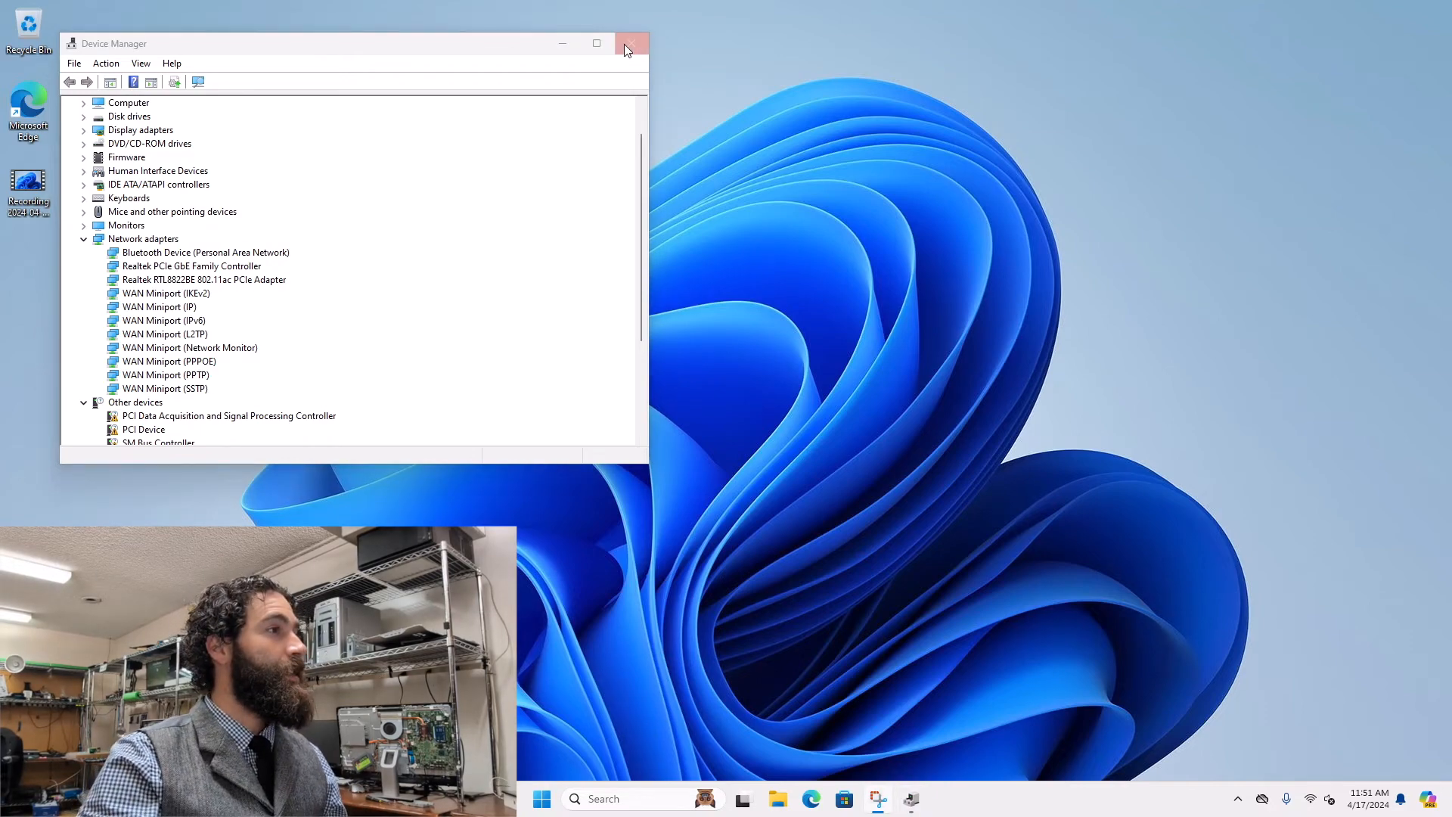
click(633, 42)
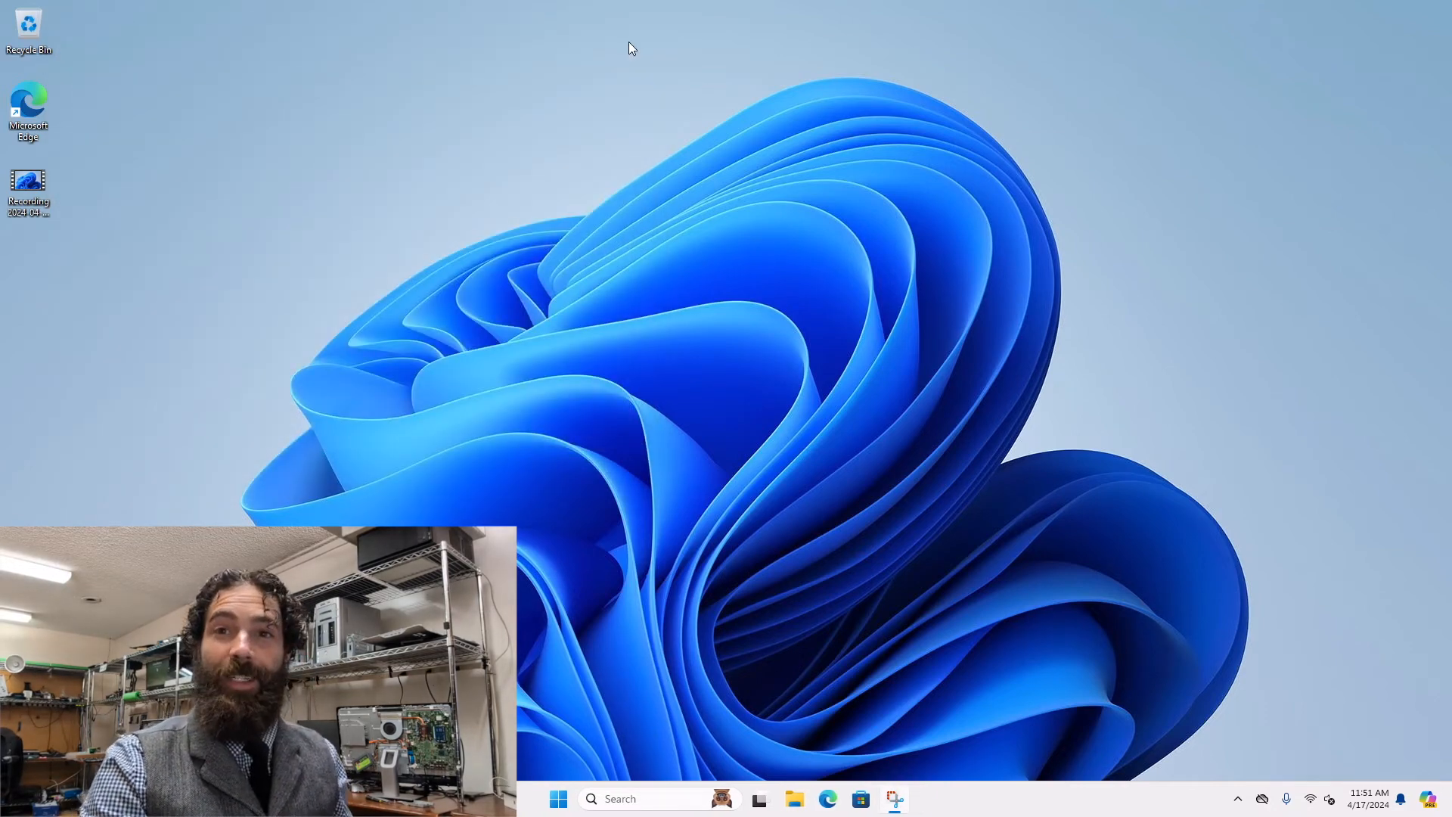
mouse_move(627, 53)
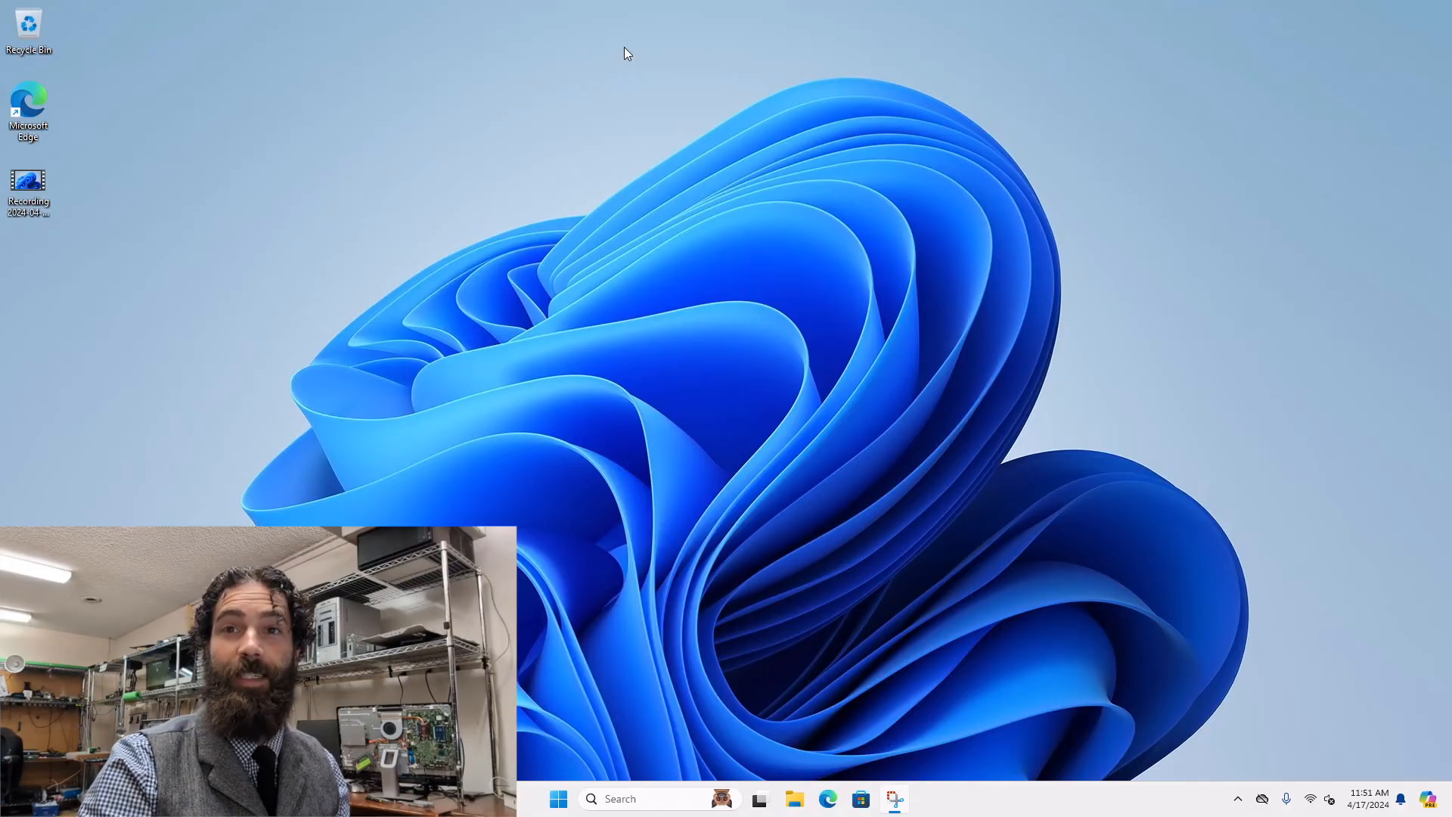
mouse_move(613, 82)
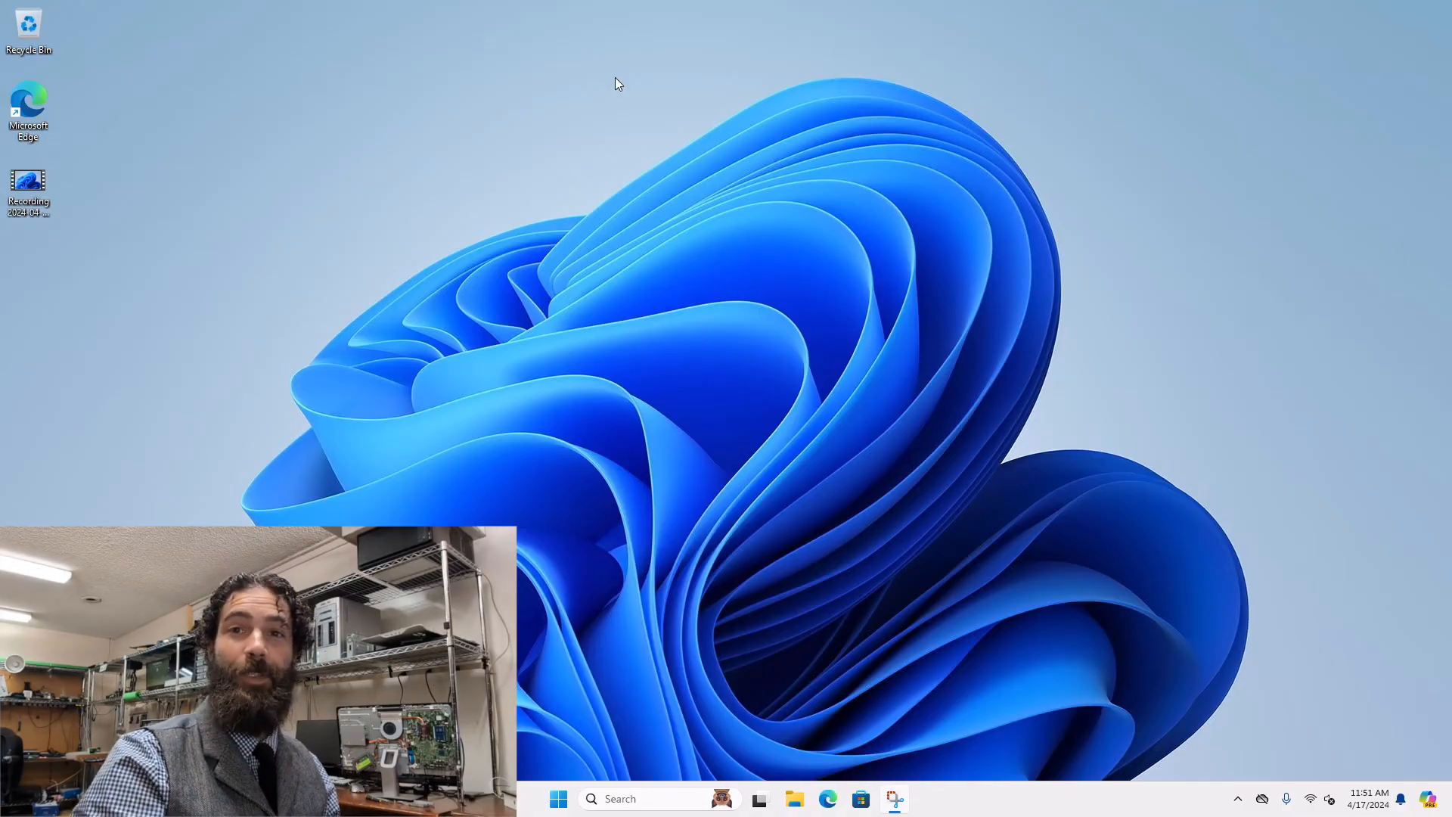